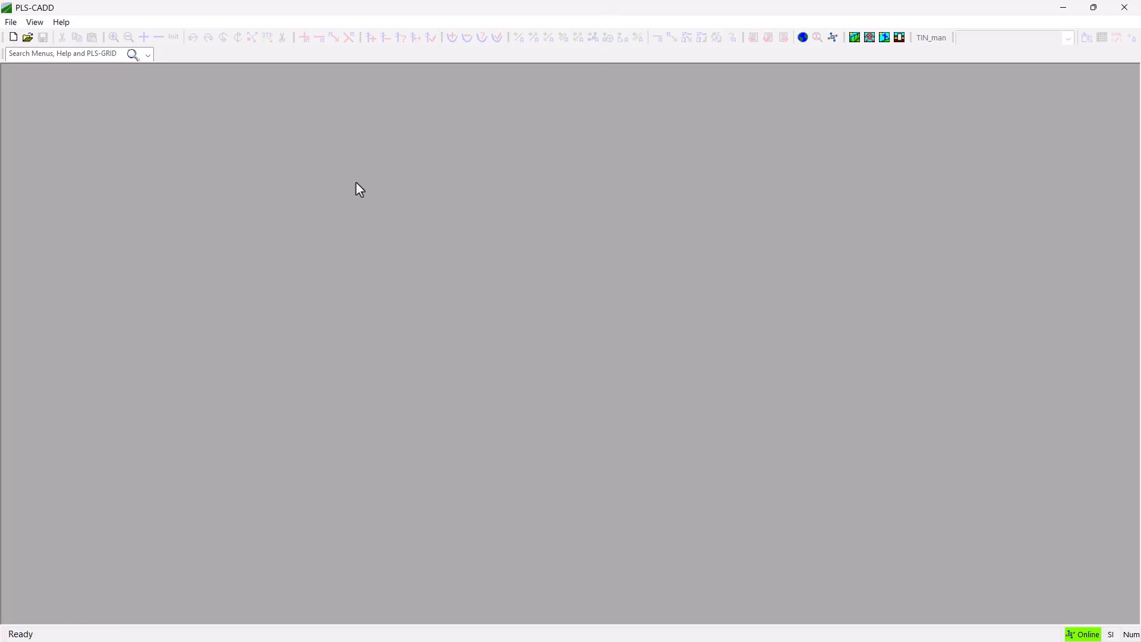
pyautogui.moveTo(28, 36)
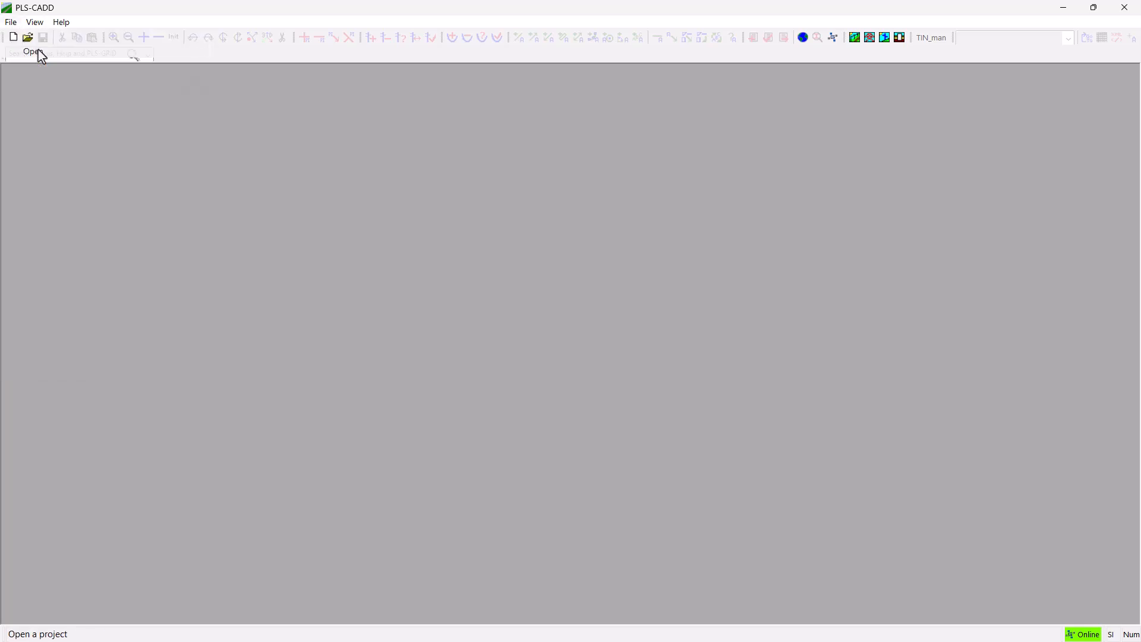
# Open tangent.loa from the examples > projects > distribution folder
pyautogui.click(28, 37)
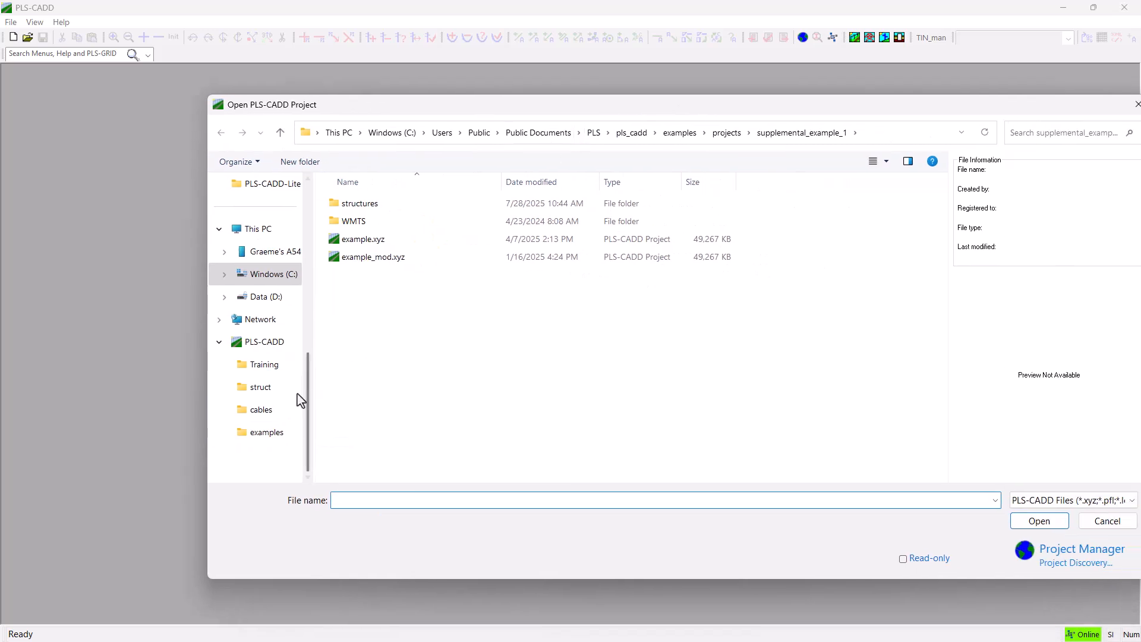
pyautogui.click(267, 432)
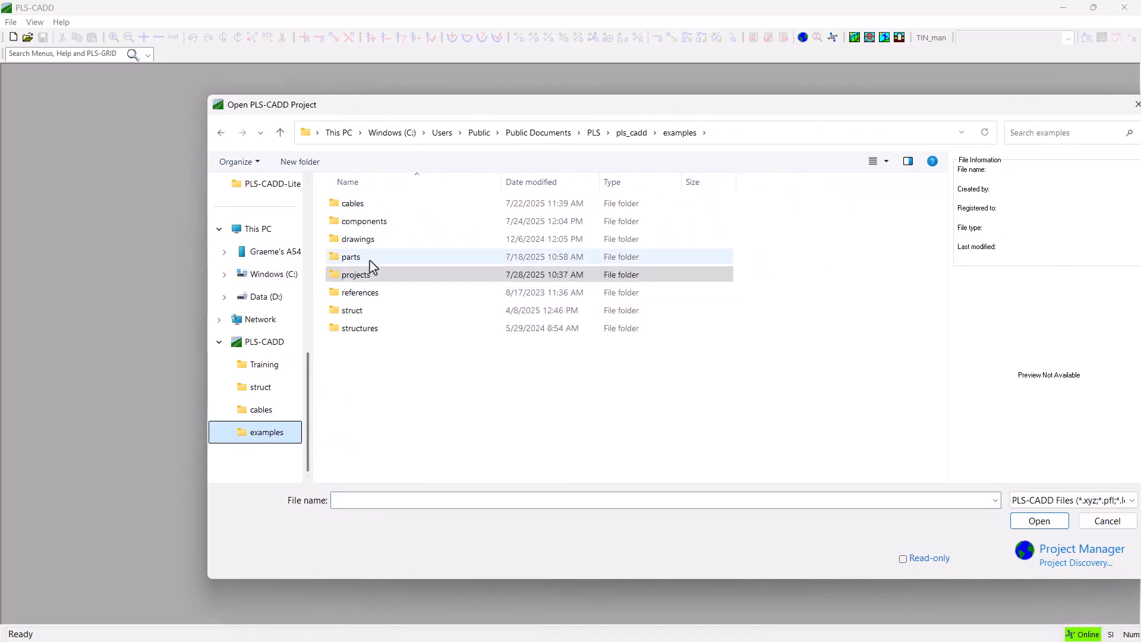
pyautogui.doubleClick(357, 275)
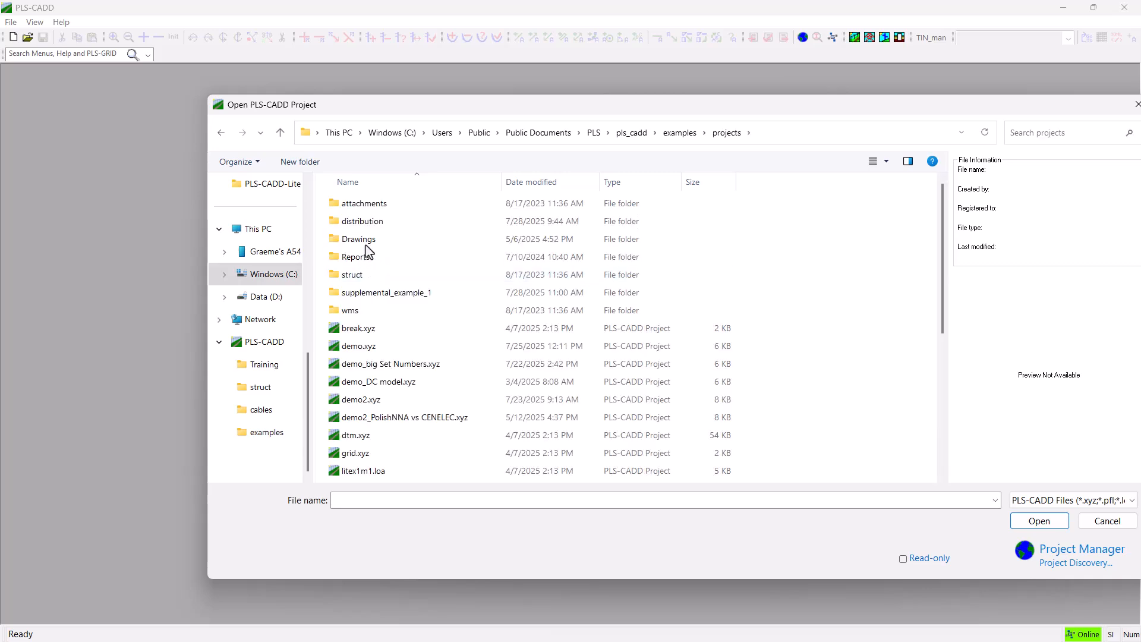
pyautogui.doubleClick(362, 221)
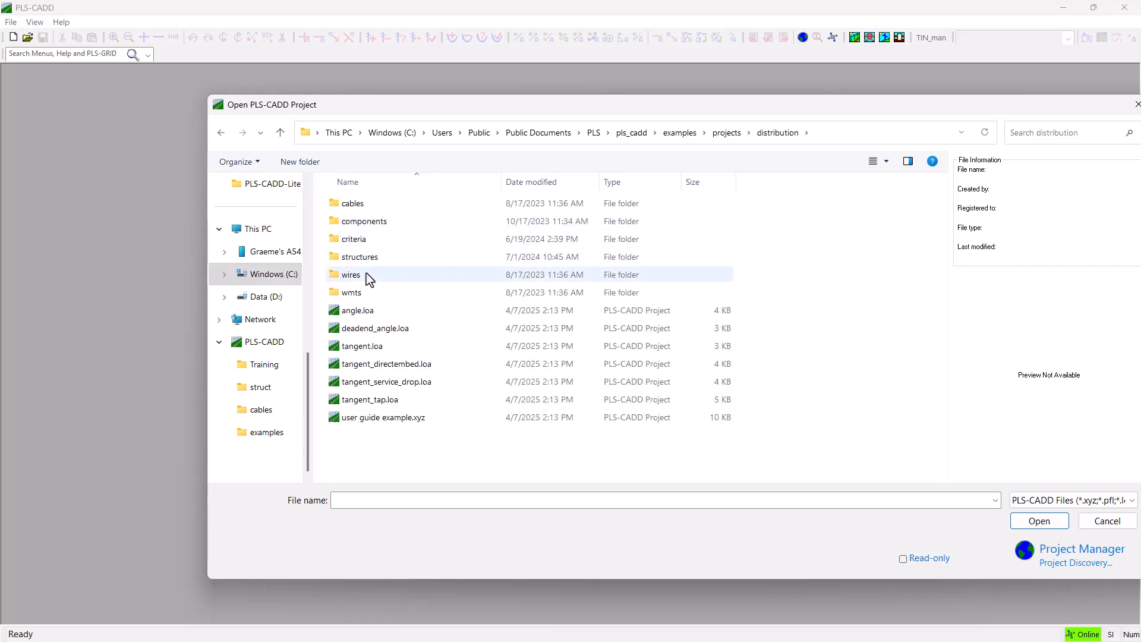
pyautogui.click(362, 346)
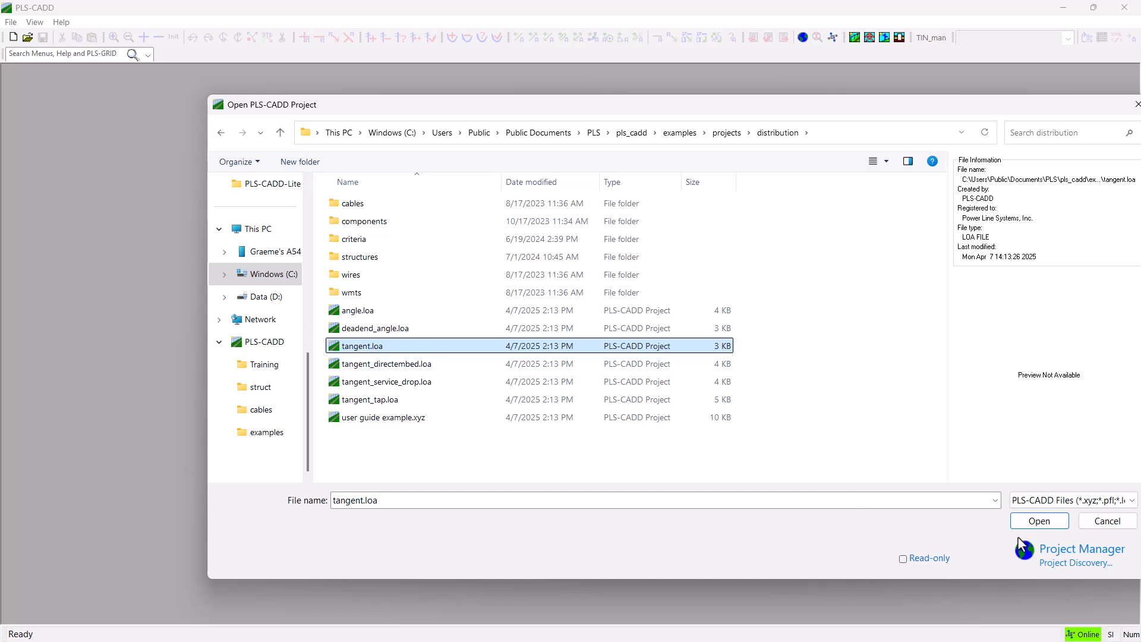
pyautogui.click(1038, 521)
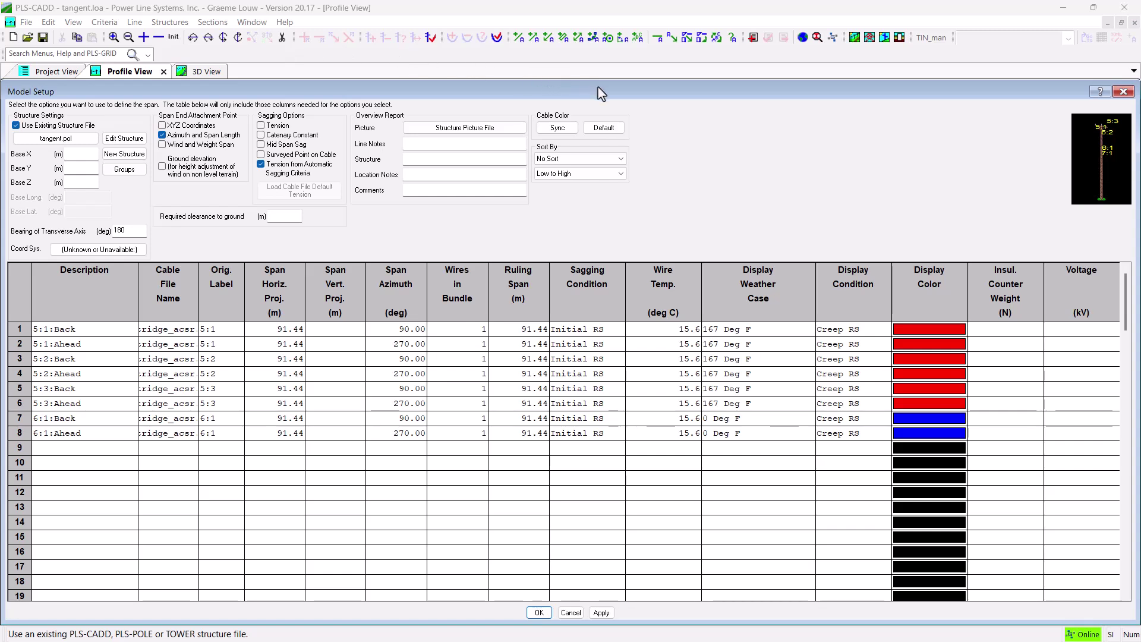
# Review wire descriptions, horizontal and vertical span projections and azimuths, then accept Model Setup
pyautogui.click(334, 343)
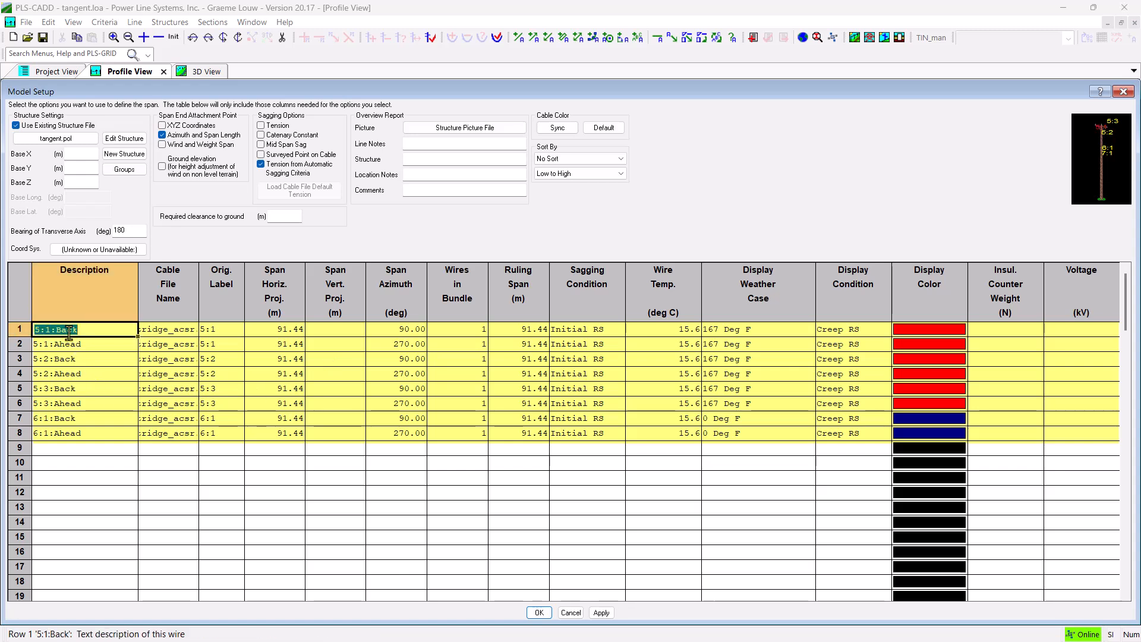
pyautogui.click(84, 433)
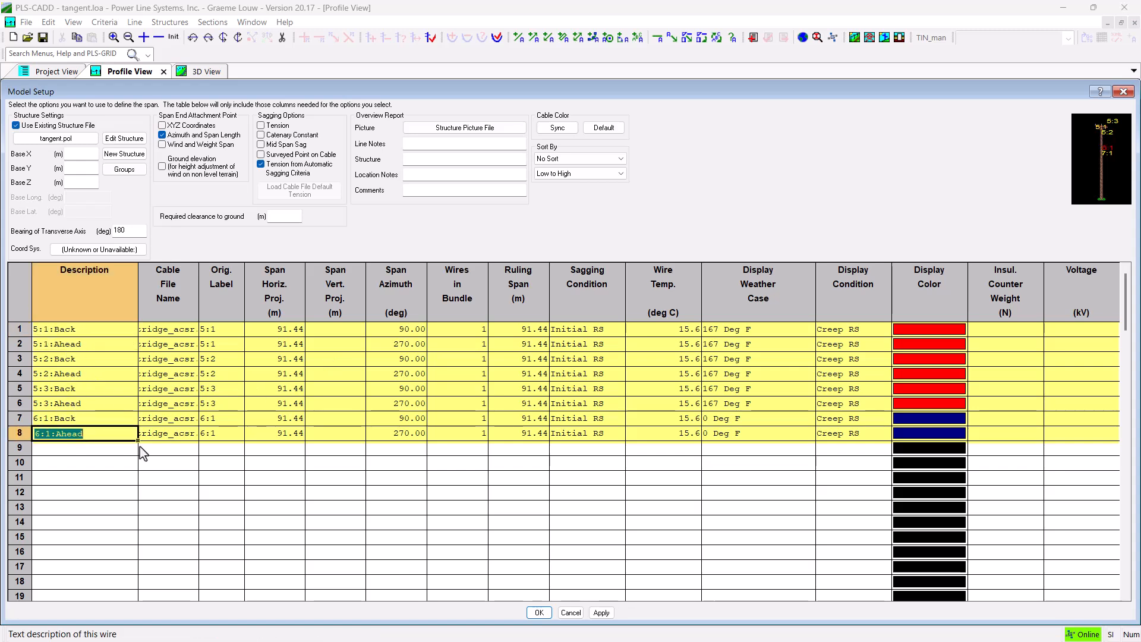
pyautogui.click(273, 433)
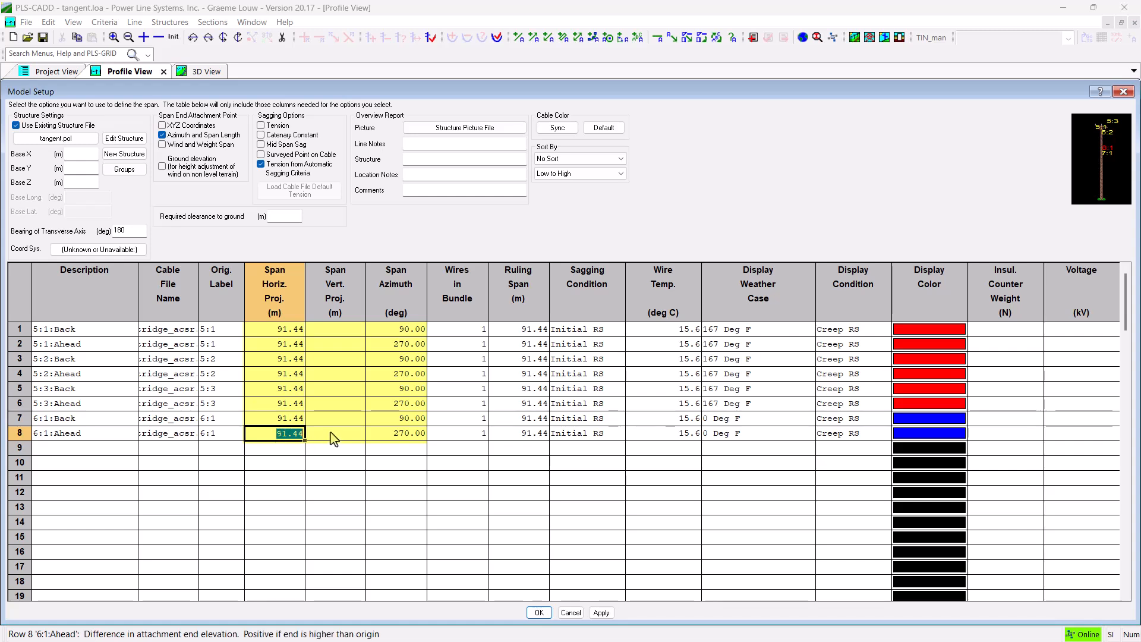
pyautogui.click(334, 433)
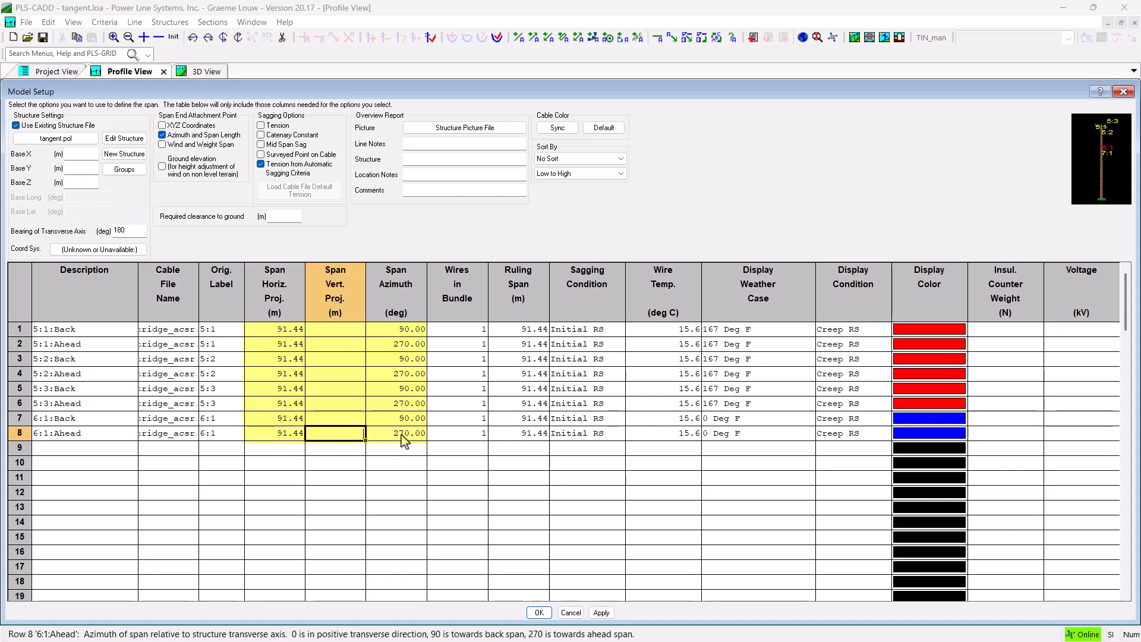
pyautogui.click(395, 433)
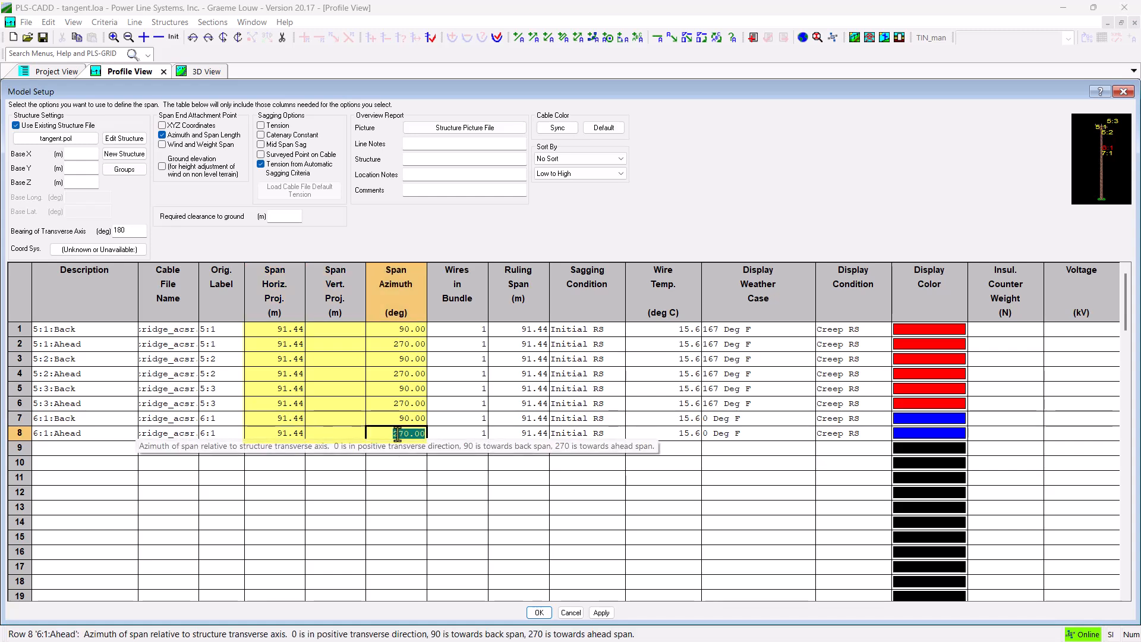
pyautogui.moveTo(451, 569)
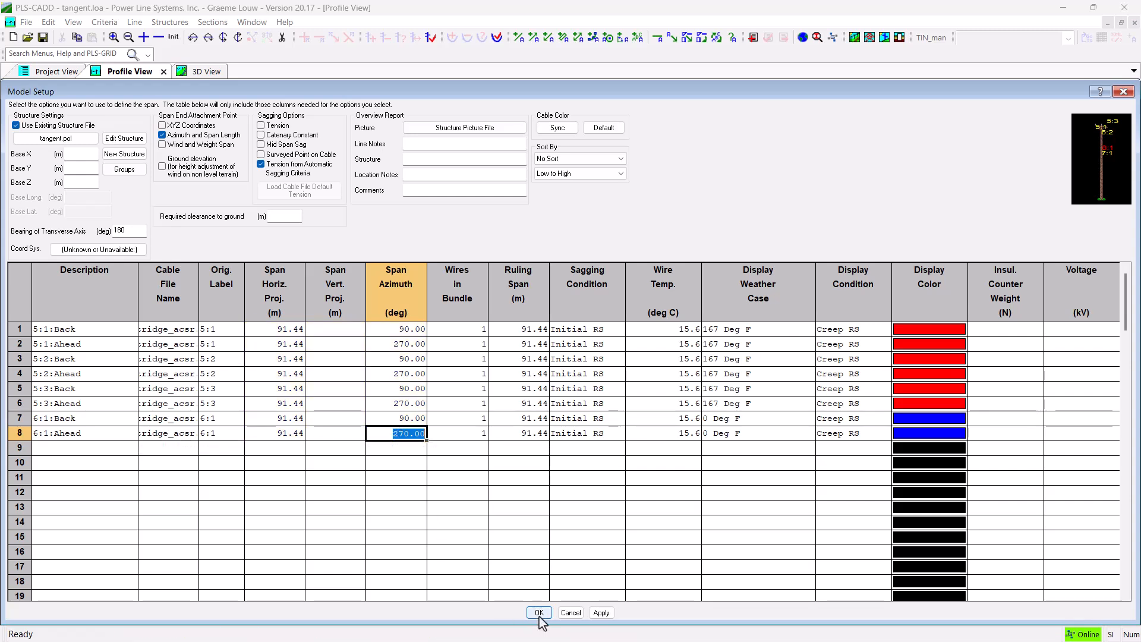
pyautogui.click(537, 612)
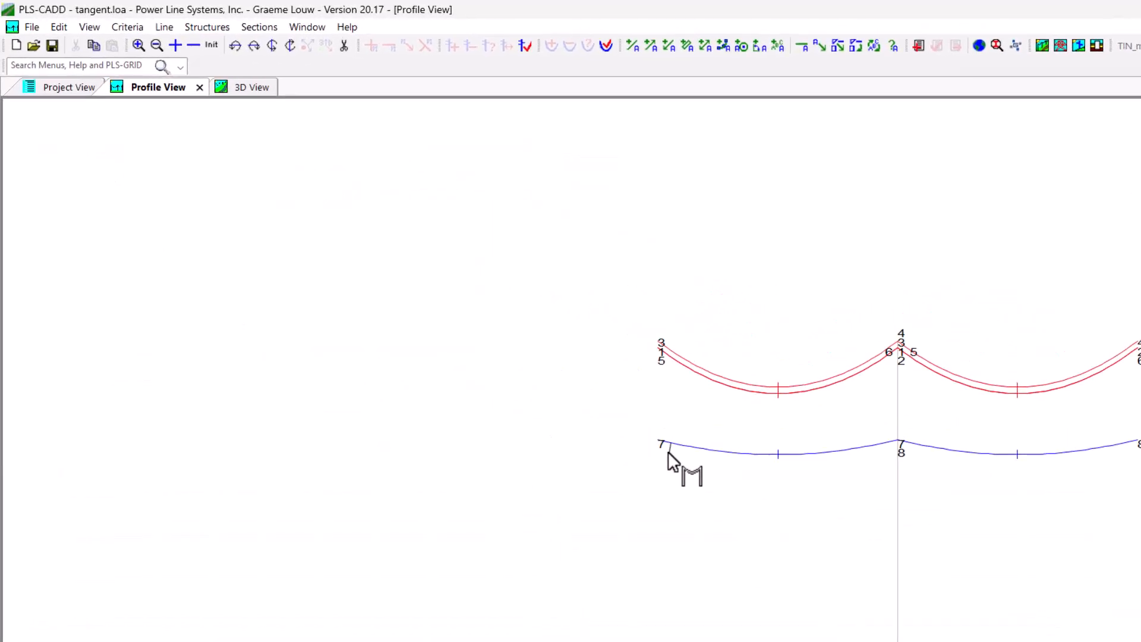
# Start Move Span End Attachment Point from a wire's context menu, then close it
pyautogui.rightClick(662, 451)
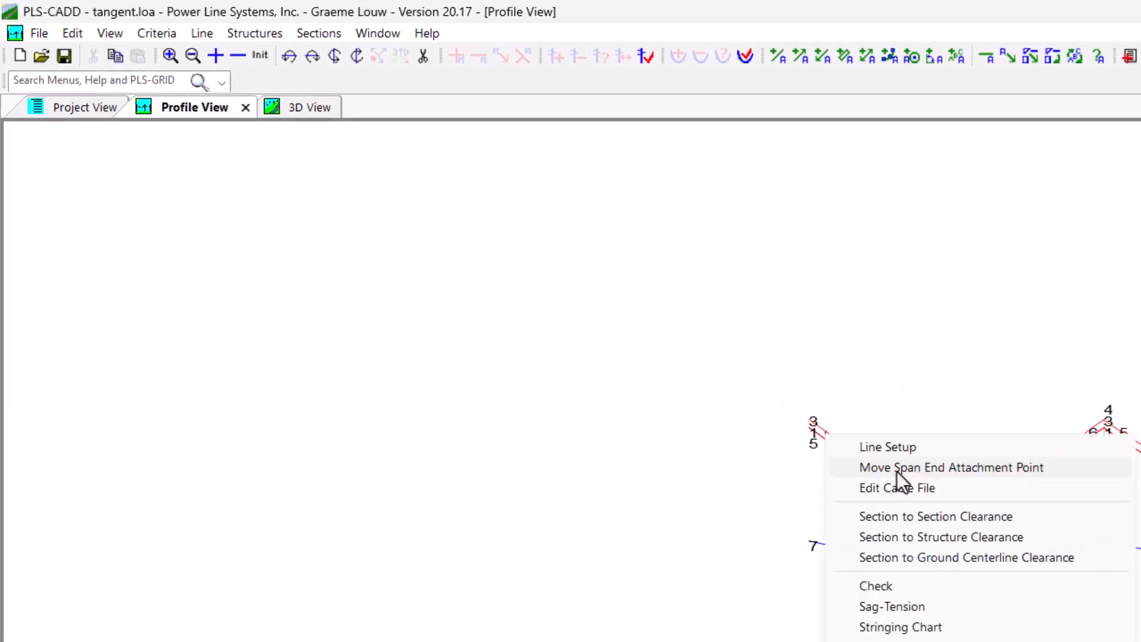
pyautogui.click(950, 467)
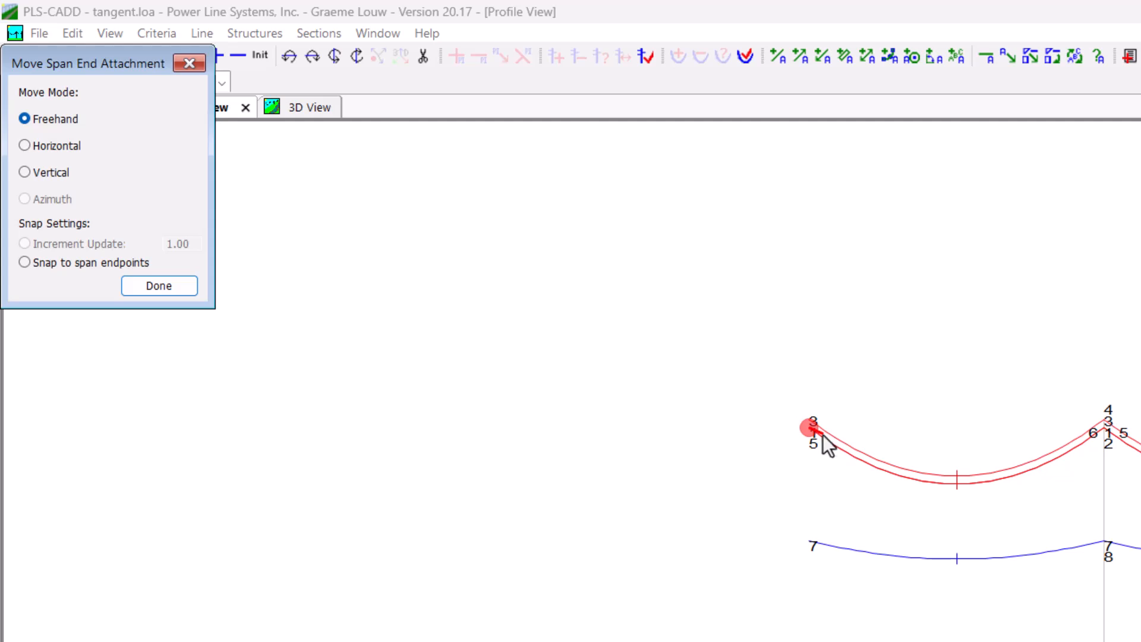
pyautogui.click(202, 33)
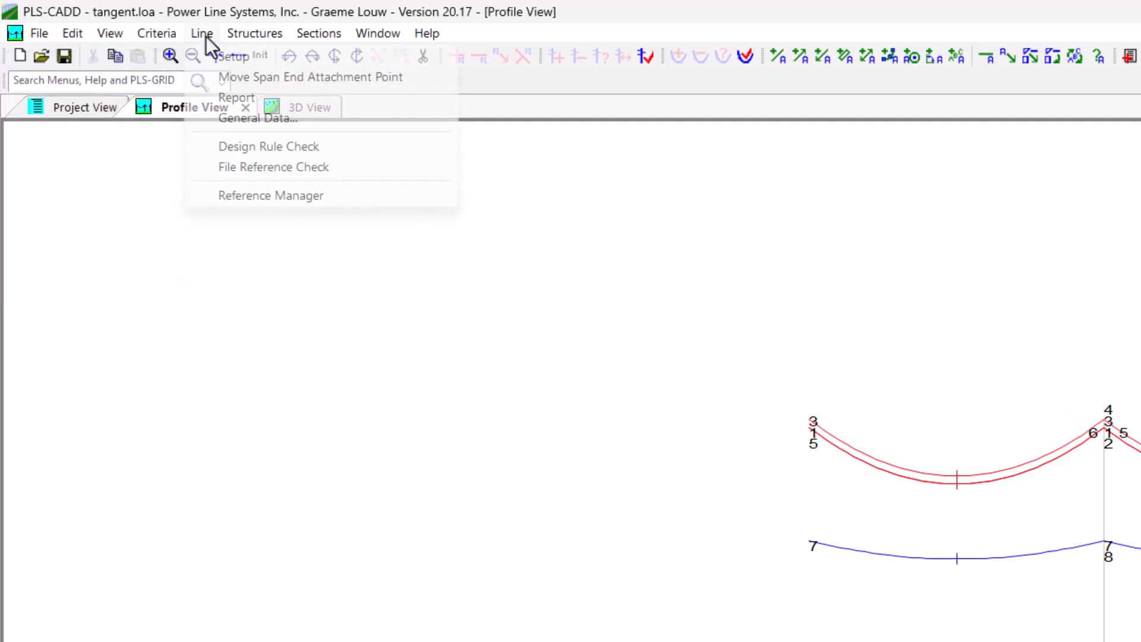
pyautogui.moveTo(400, 77)
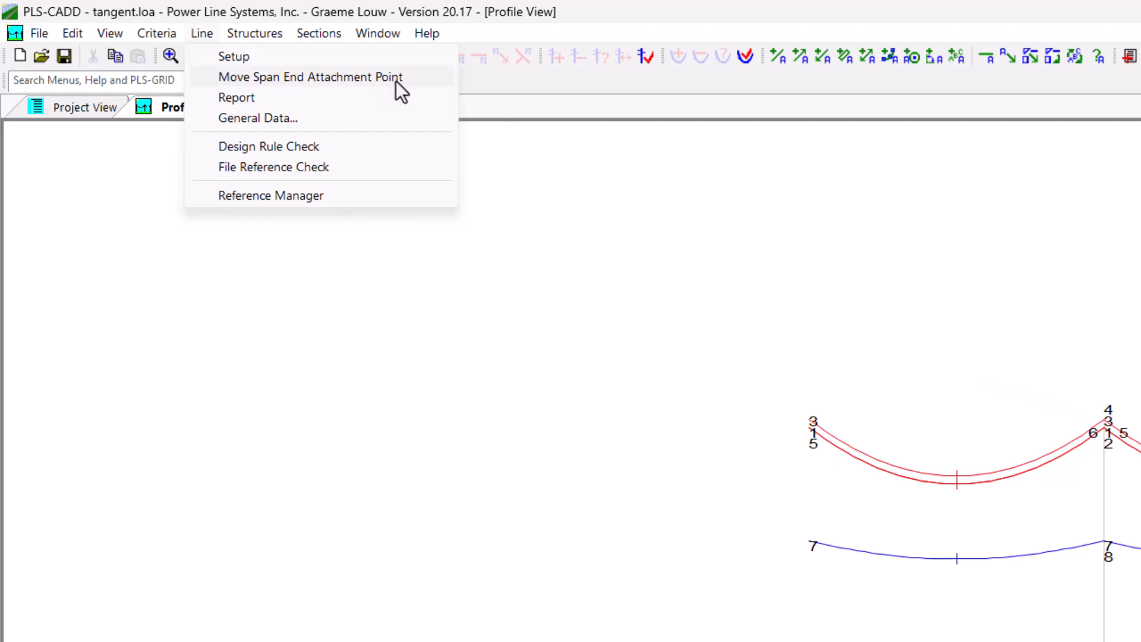
# Launch Move Span End Attachment Point restricted to Horizontal move mode
pyautogui.click(310, 76)
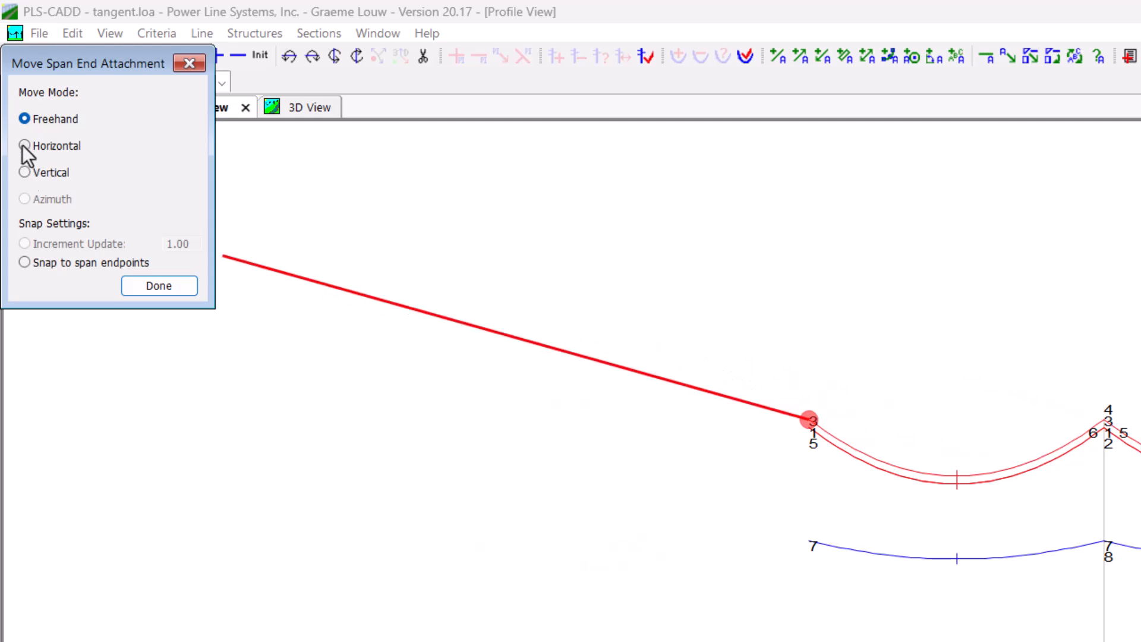
pyautogui.moveTo(25, 145)
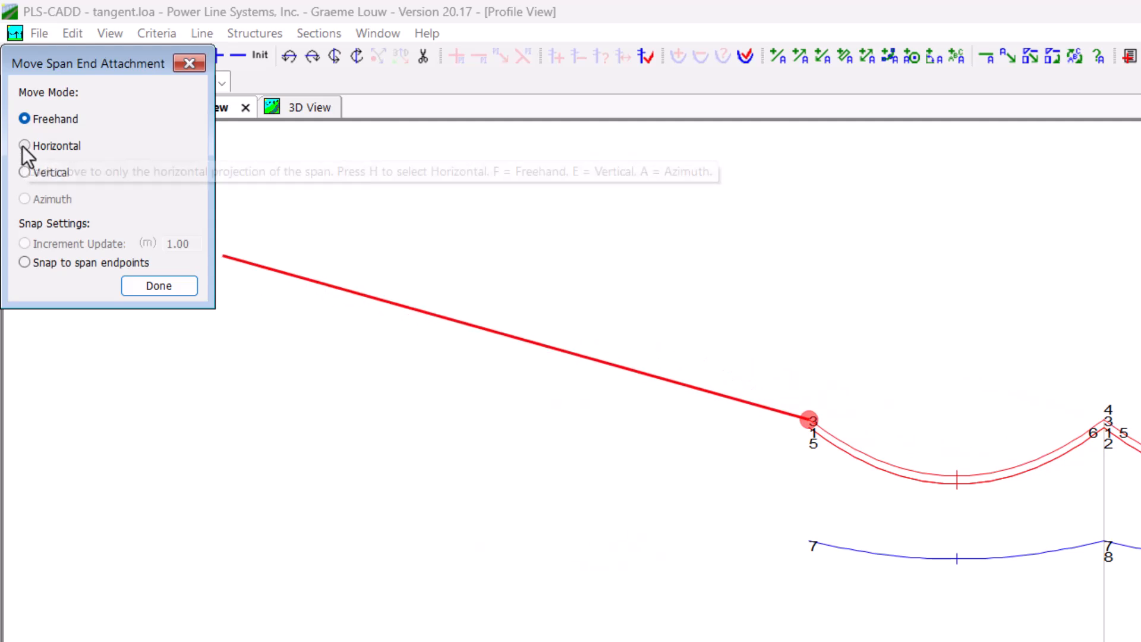
pyautogui.click(24, 145)
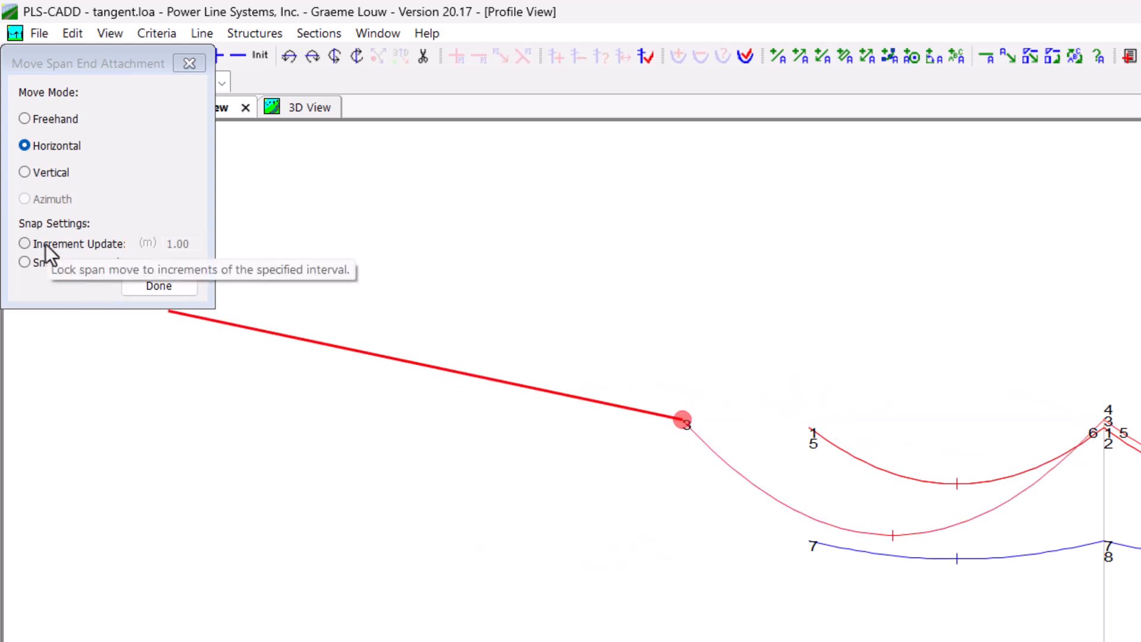
# Set a 10-unit Increment Update and place wire 3's end at its new horizontal position
pyautogui.click(24, 243)
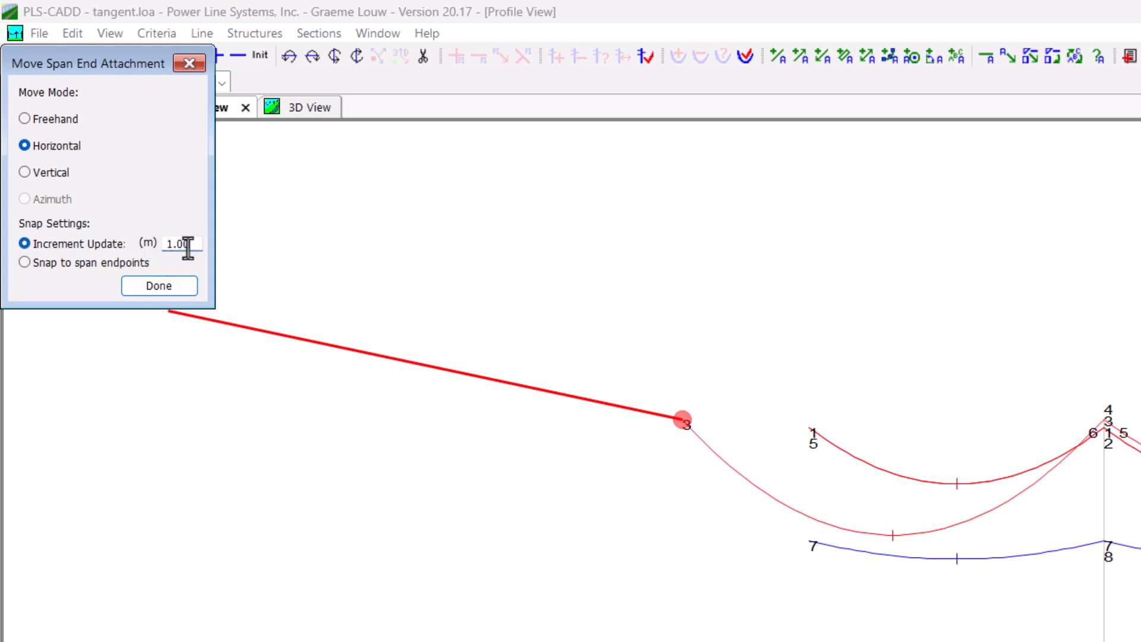
pyautogui.write('10')
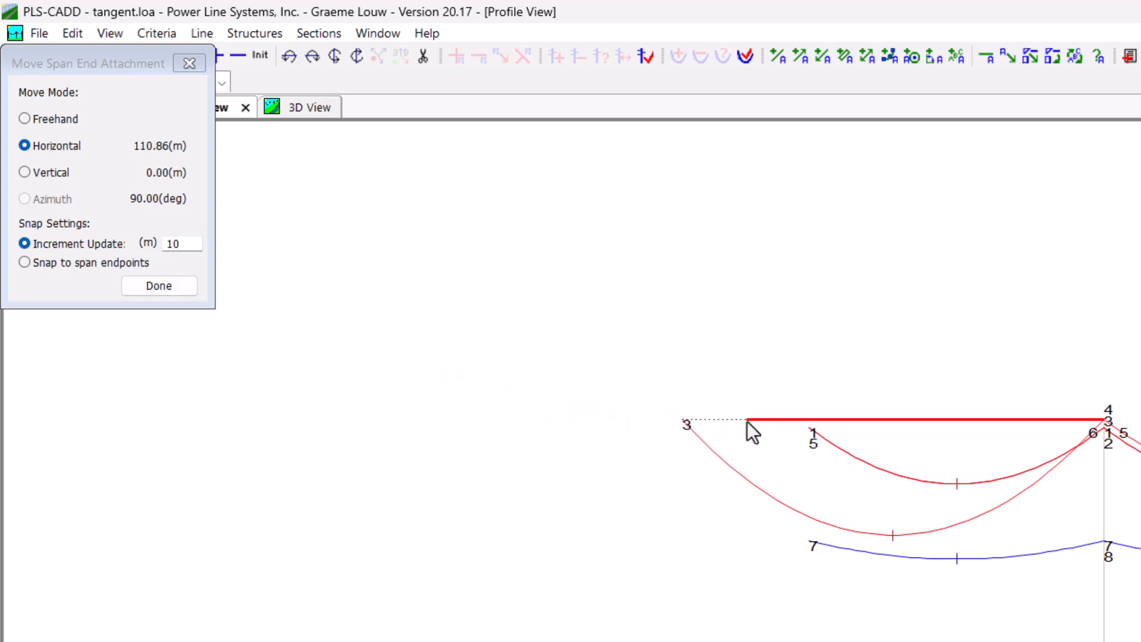
pyautogui.click(25, 172)
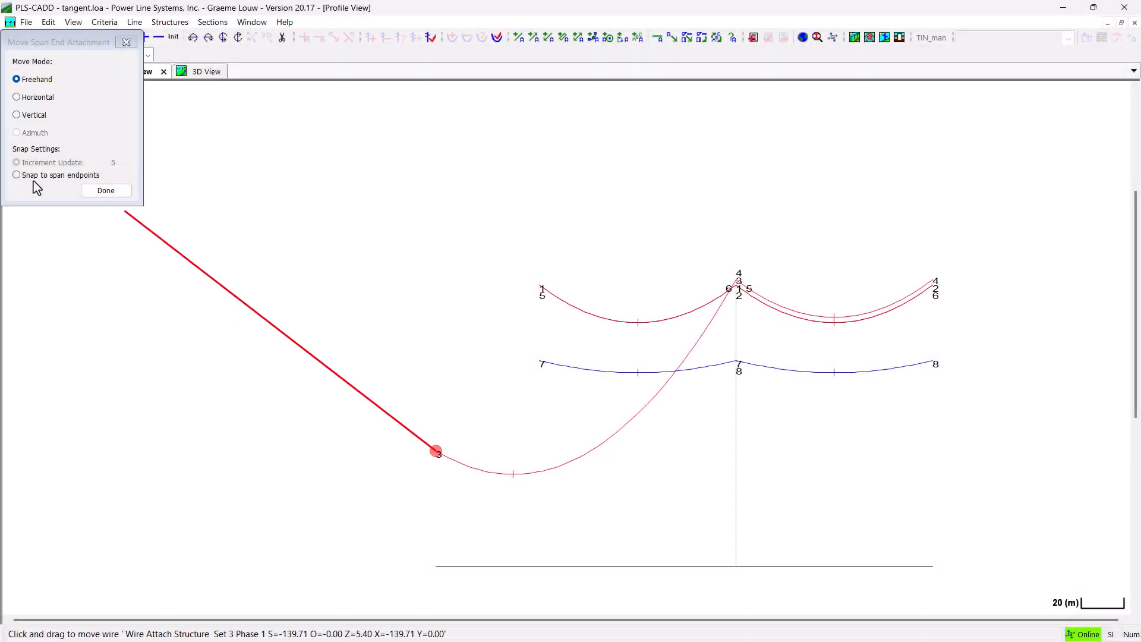
# Reposition wire ends 5, 3 and 7 horizontally and vertically, snapping onto span endpoints
pyautogui.click(16, 175)
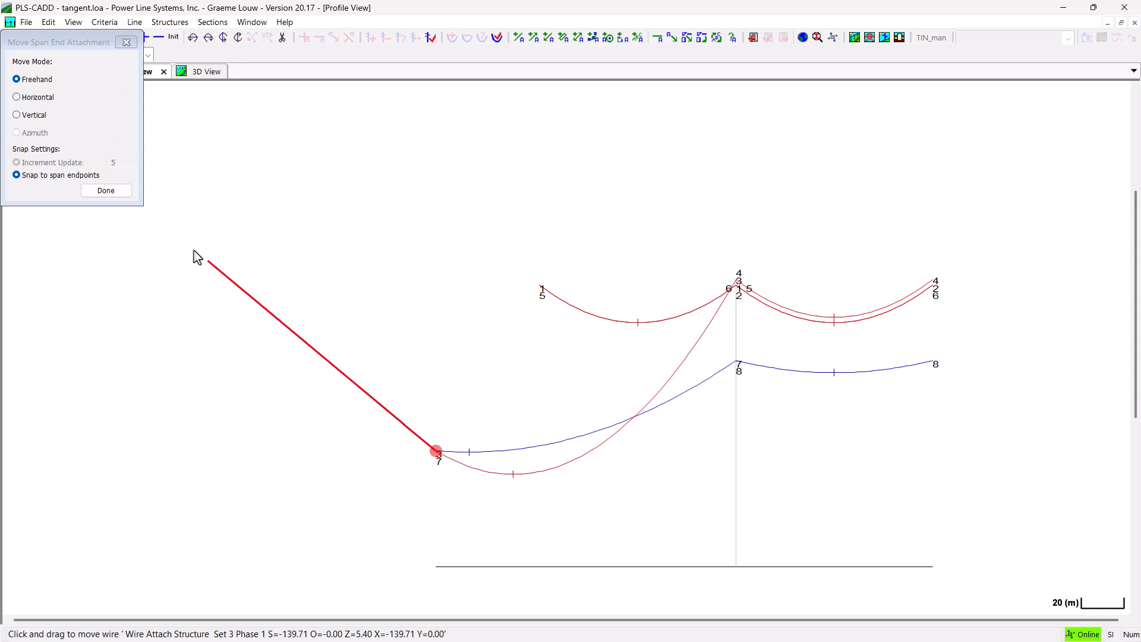
pyautogui.click(16, 97)
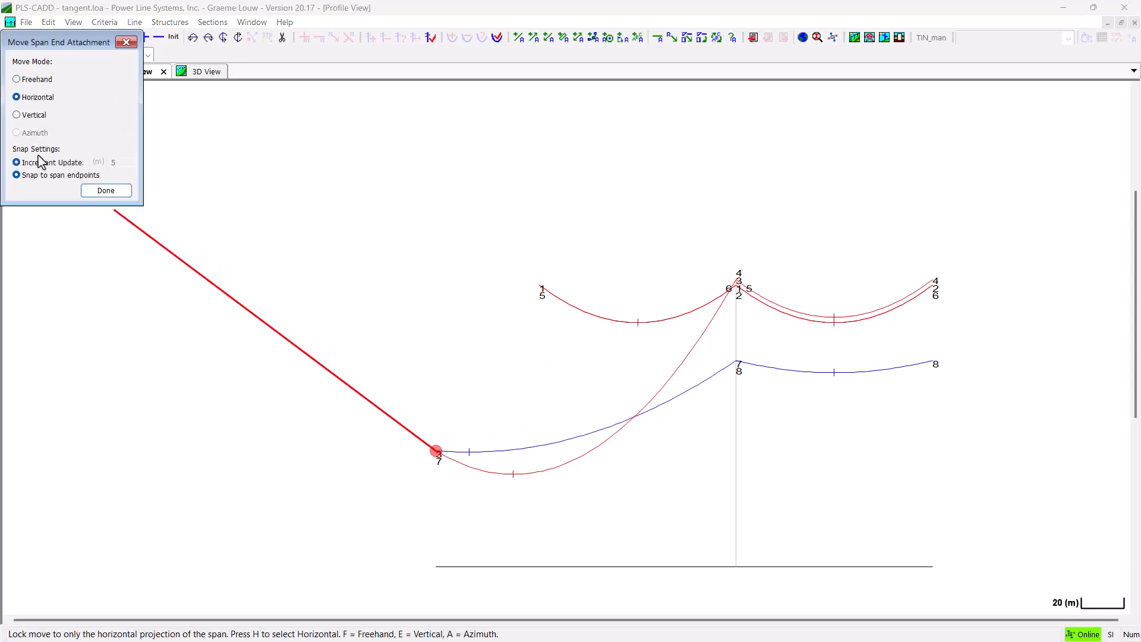
pyautogui.click(16, 175)
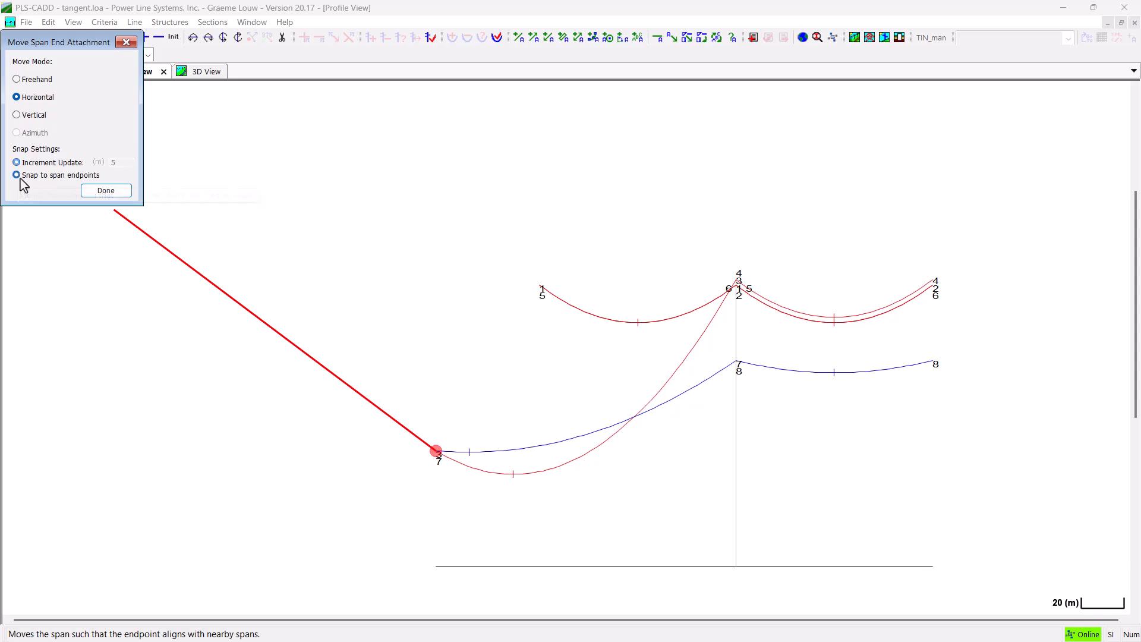
pyautogui.click(16, 175)
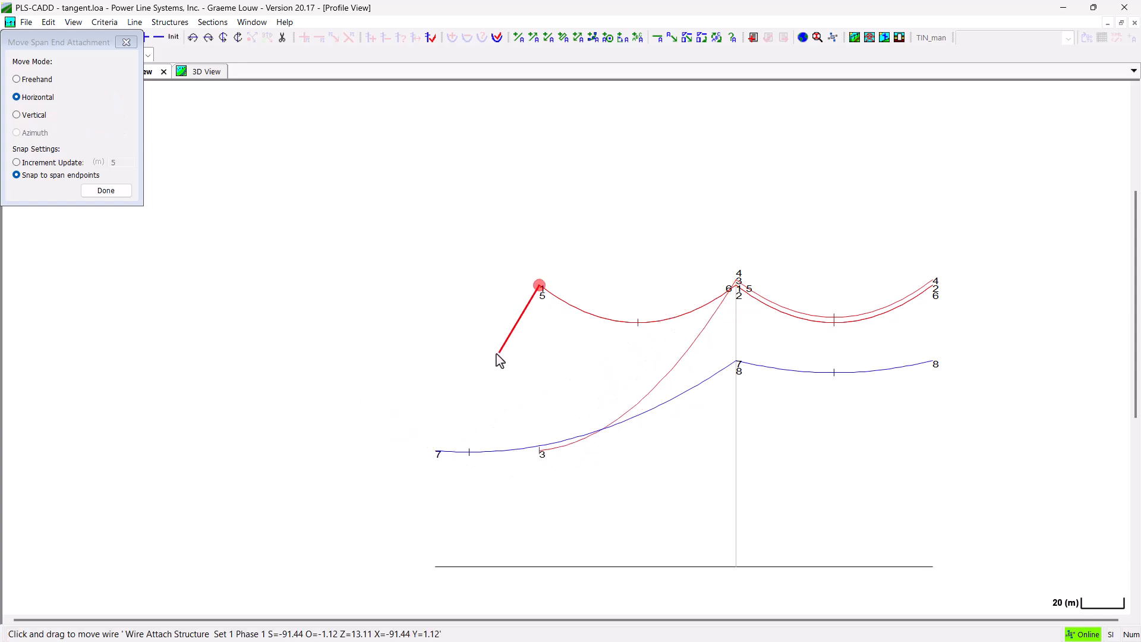
pyautogui.click(16, 114)
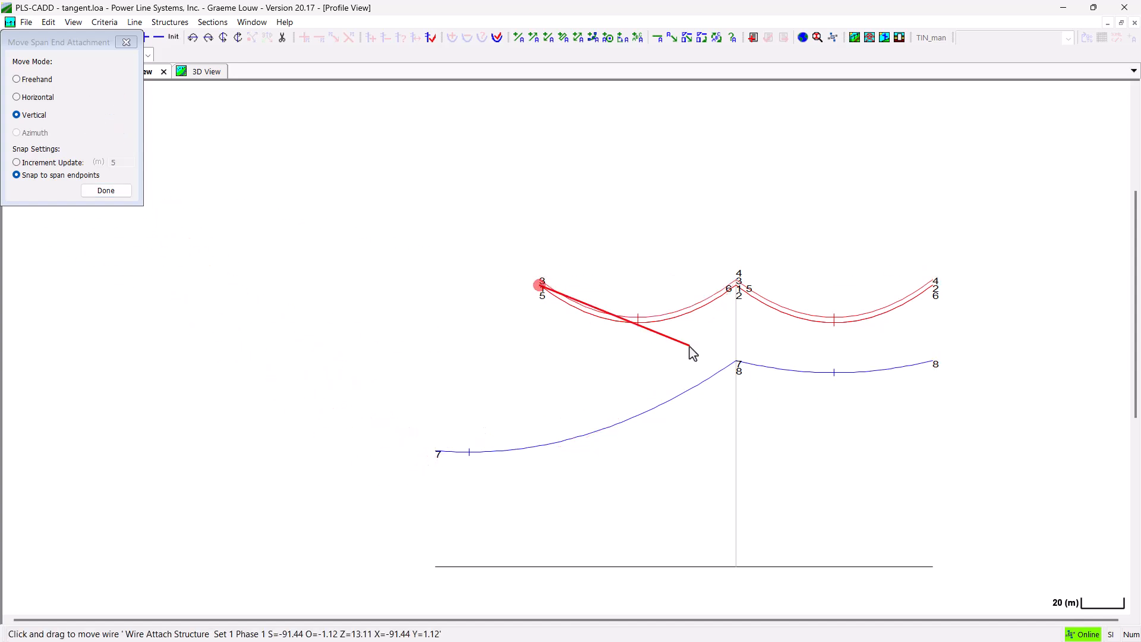
pyautogui.click(16, 97)
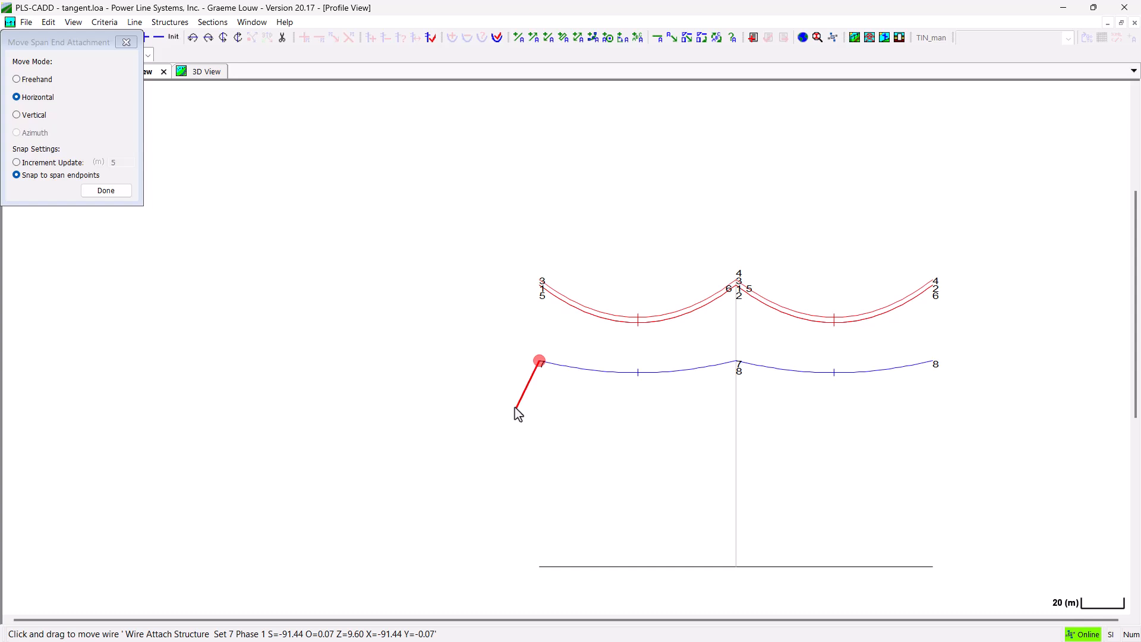
pyautogui.click(192, 71)
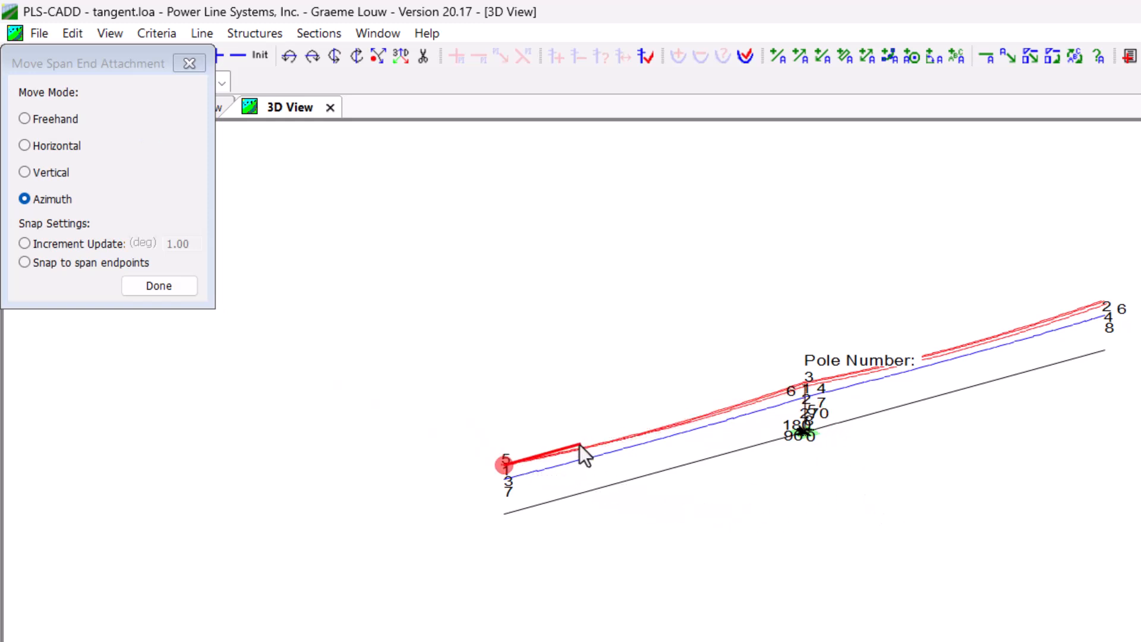
# Switch to Azimuth mode and drop the wire end at its new azimuth
pyautogui.click(24, 118)
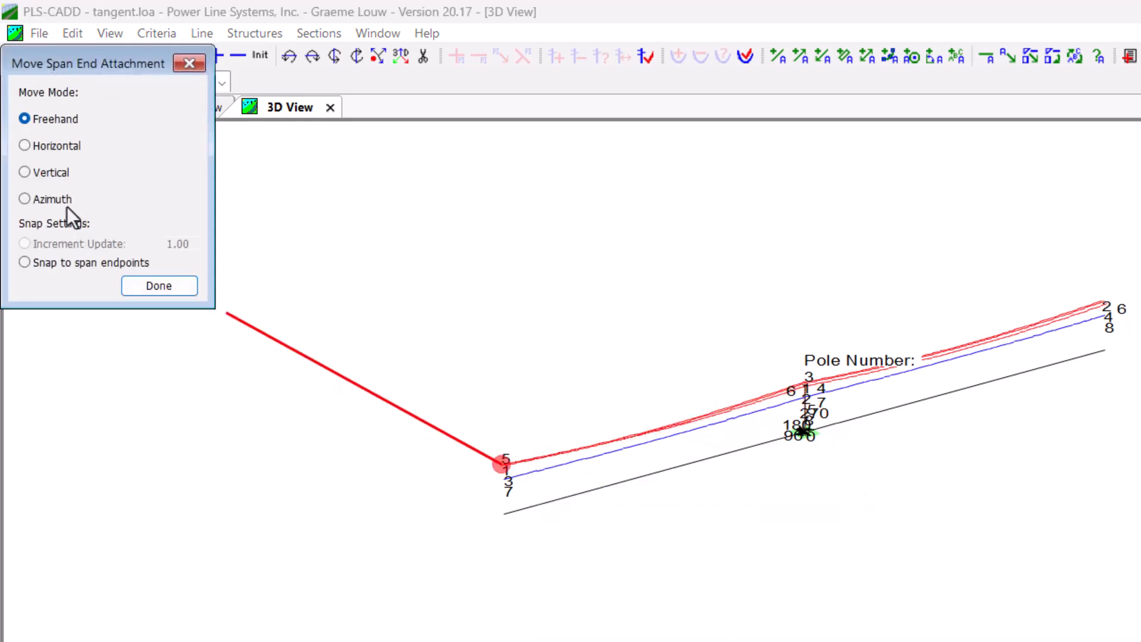
pyautogui.click(24, 198)
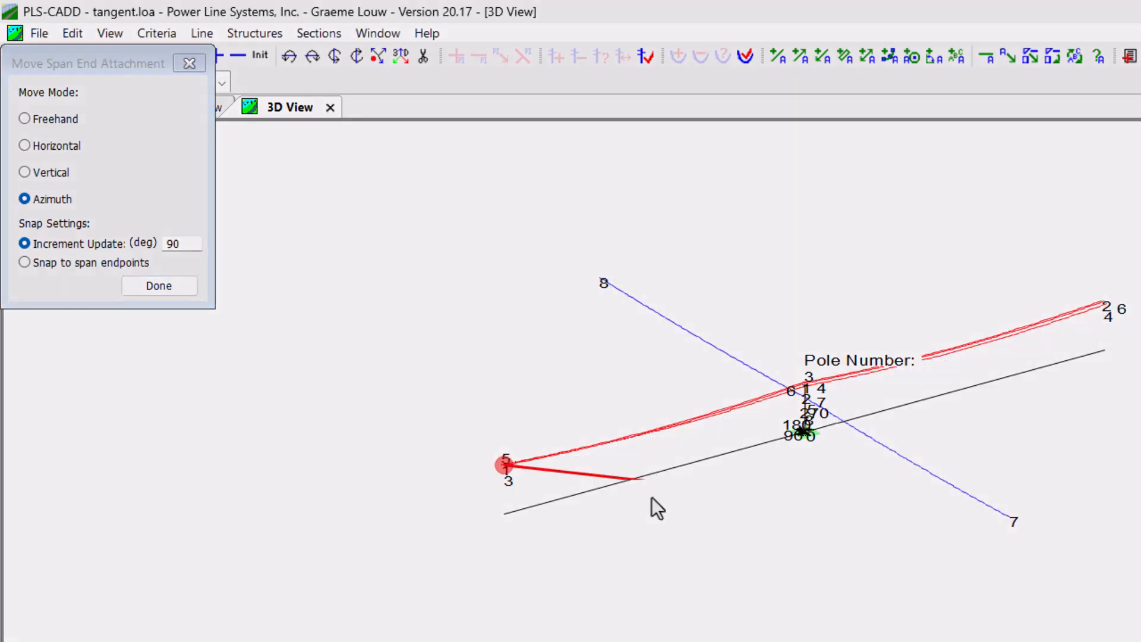
pyautogui.click(158, 285)
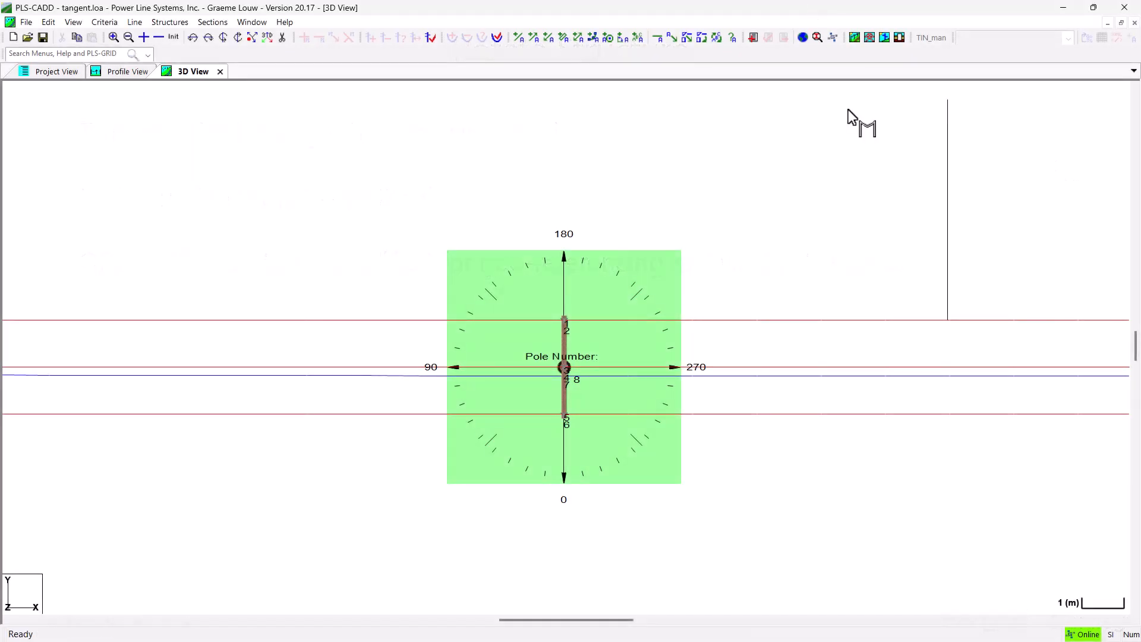
pyautogui.moveTo(994, 486)
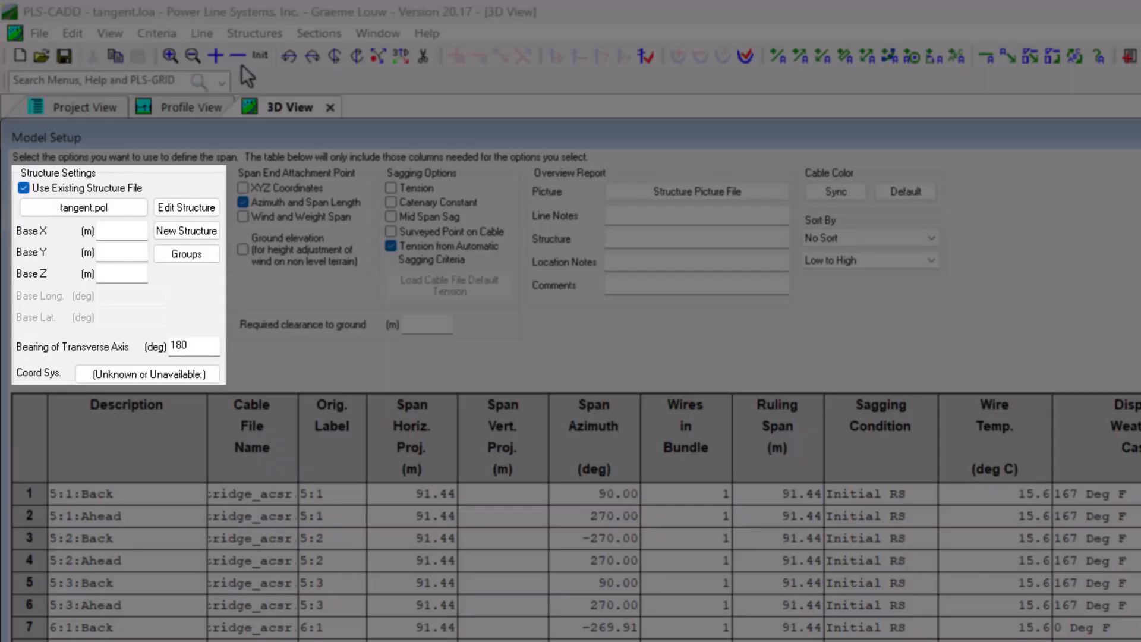
pyautogui.click(117, 347)
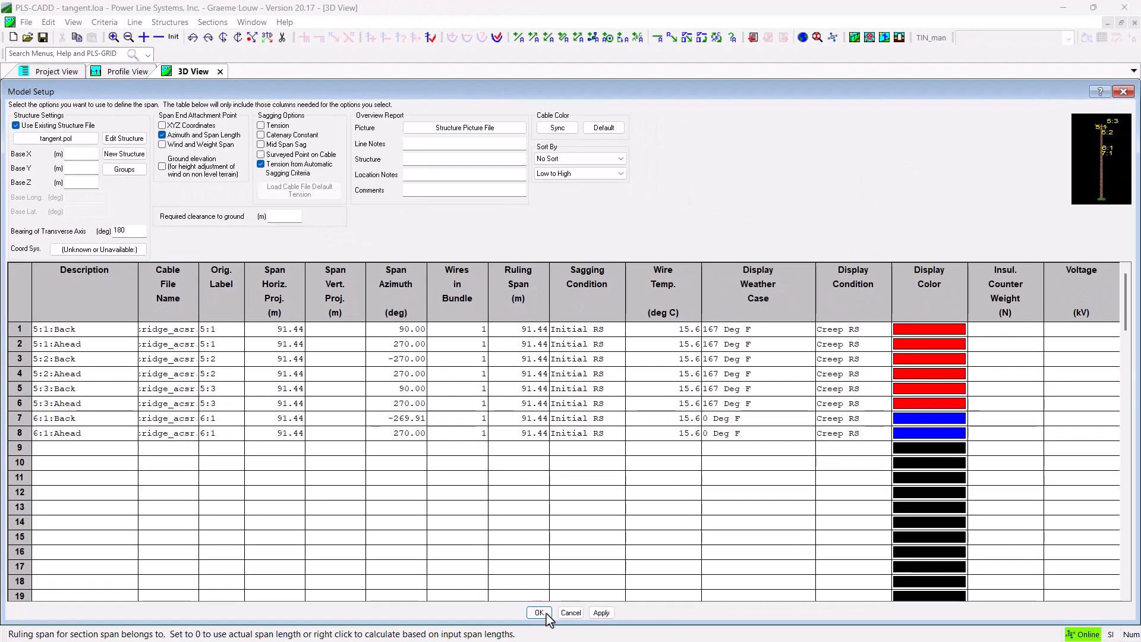
pyautogui.click(538, 612)
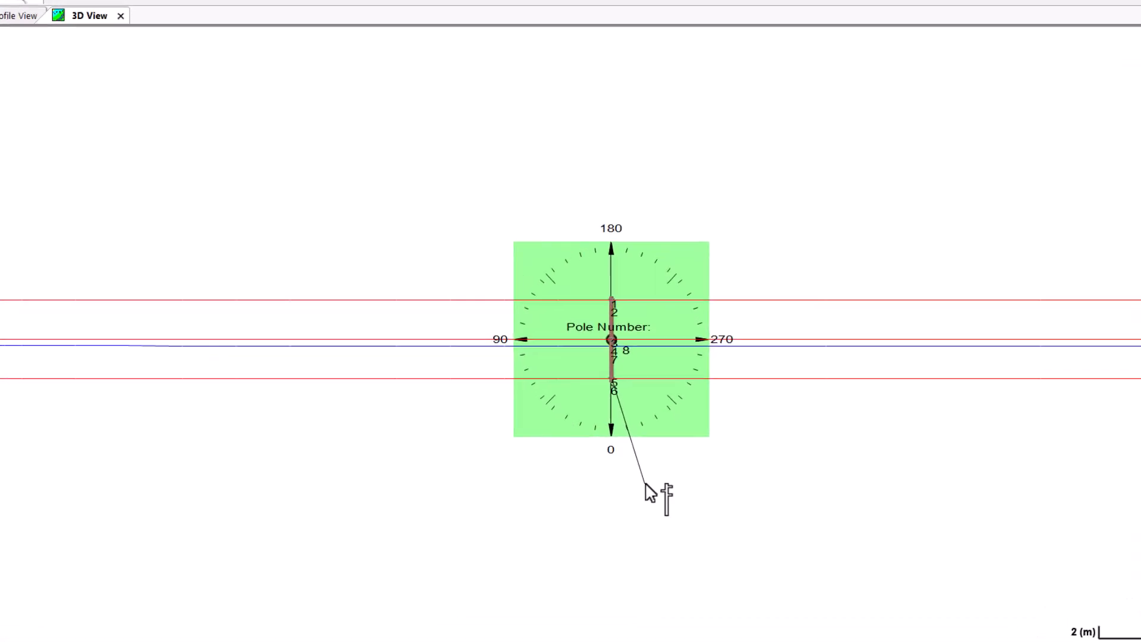
# Start Rotate Structure from the Structures menu with a 15-degree increment
pyautogui.rightClick(651, 491)
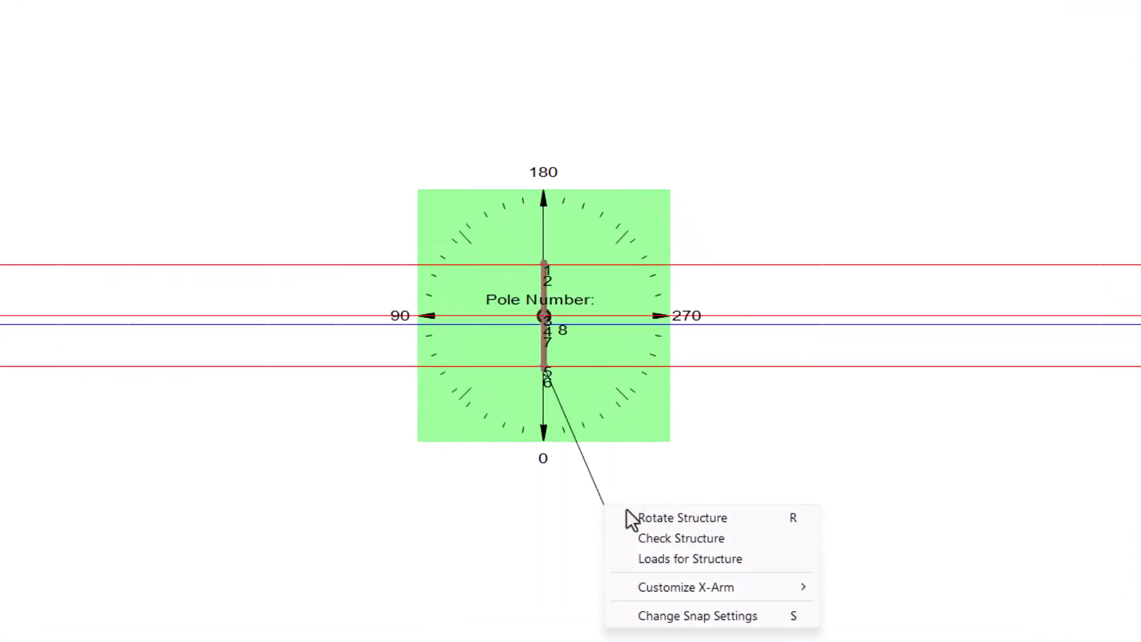
pyautogui.moveTo(668, 528)
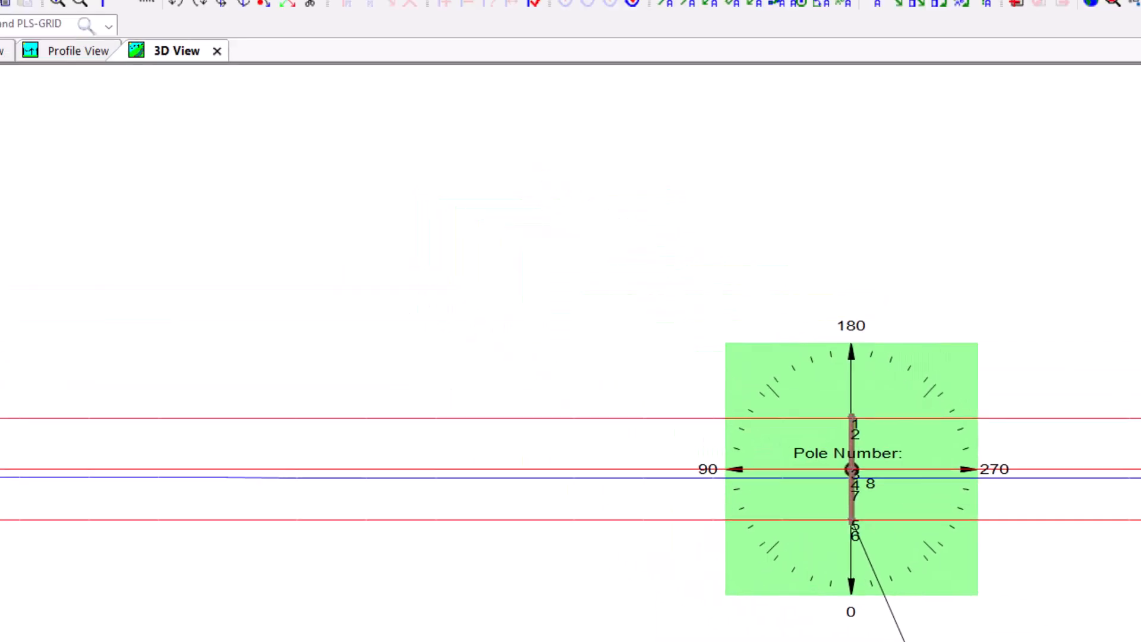
pyautogui.click(254, 33)
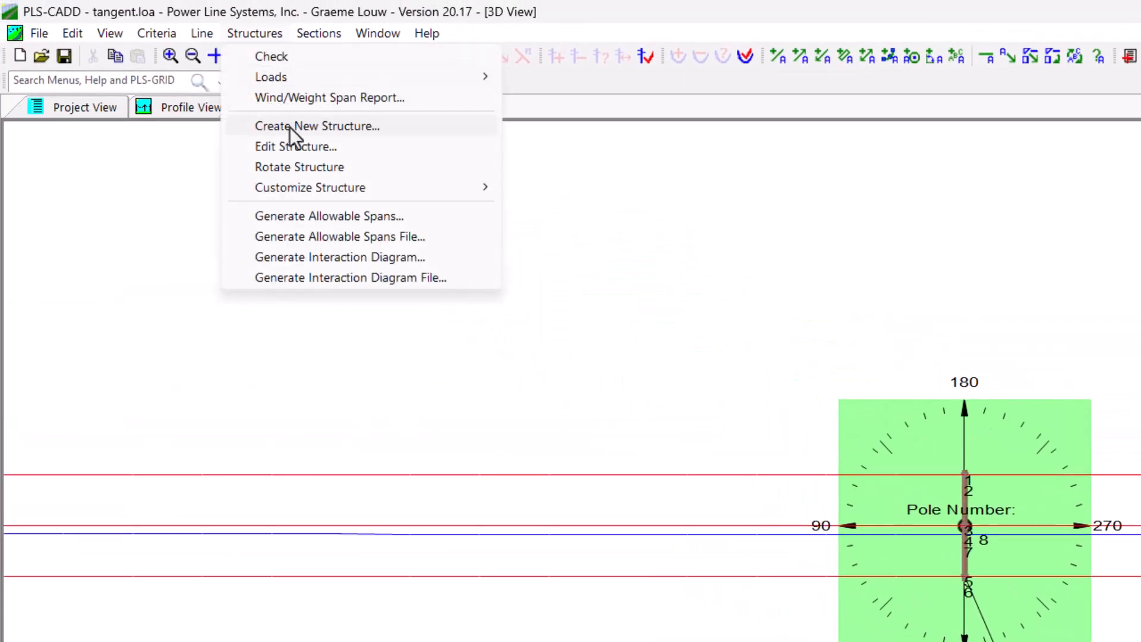
pyautogui.click(299, 167)
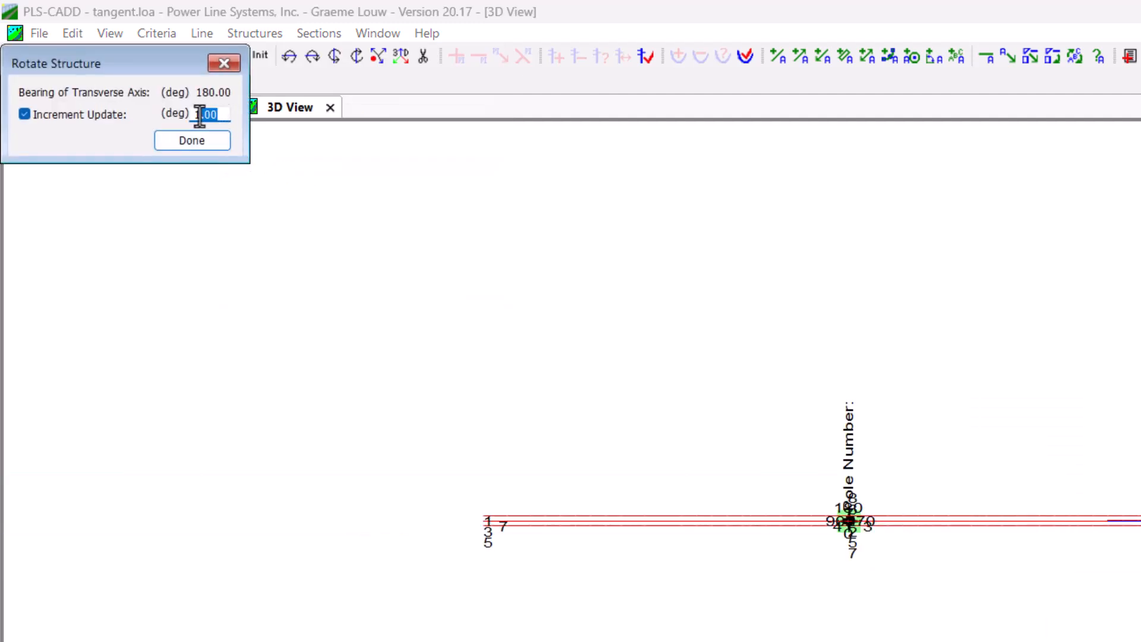
pyautogui.write('15')
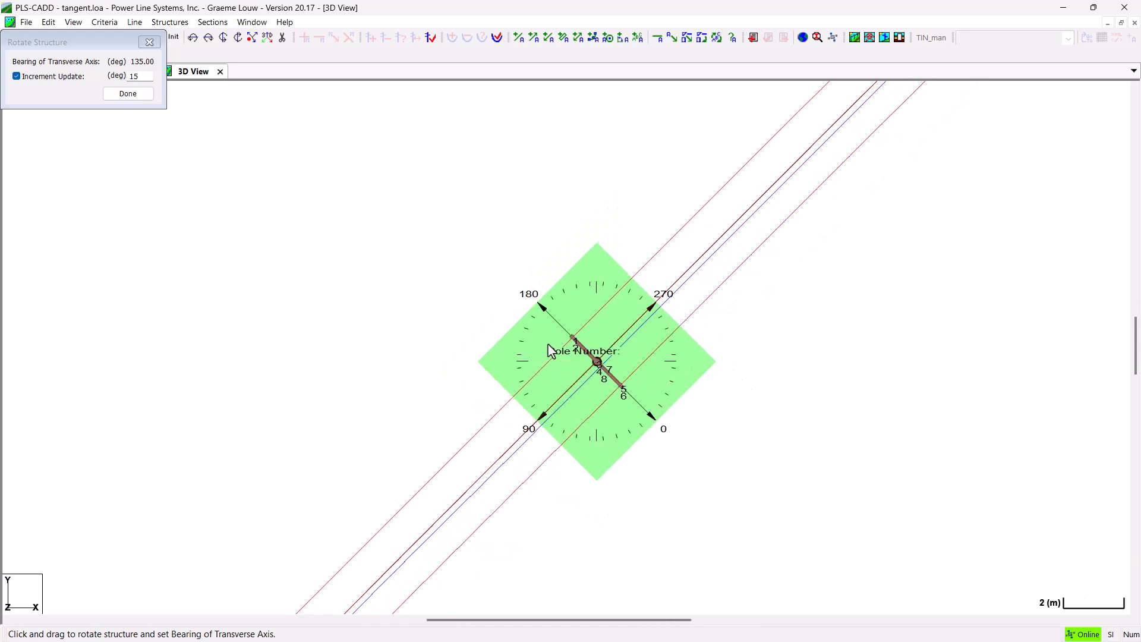
pyautogui.moveTo(570, 352)
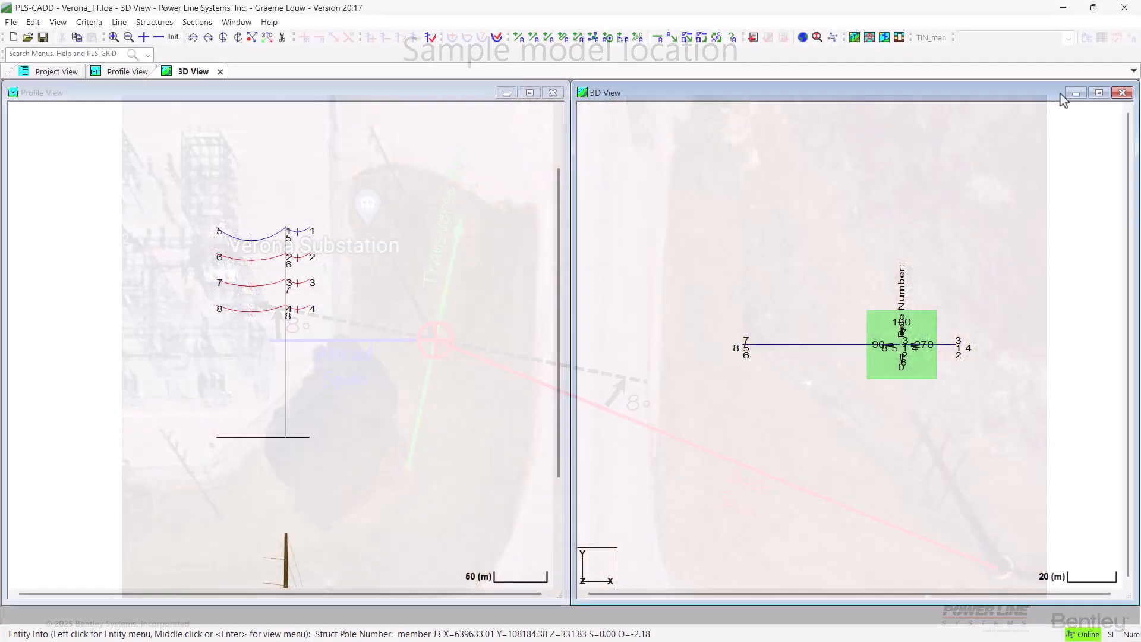
# Maximize the Verona_TT 3D View window
pyautogui.click(1098, 93)
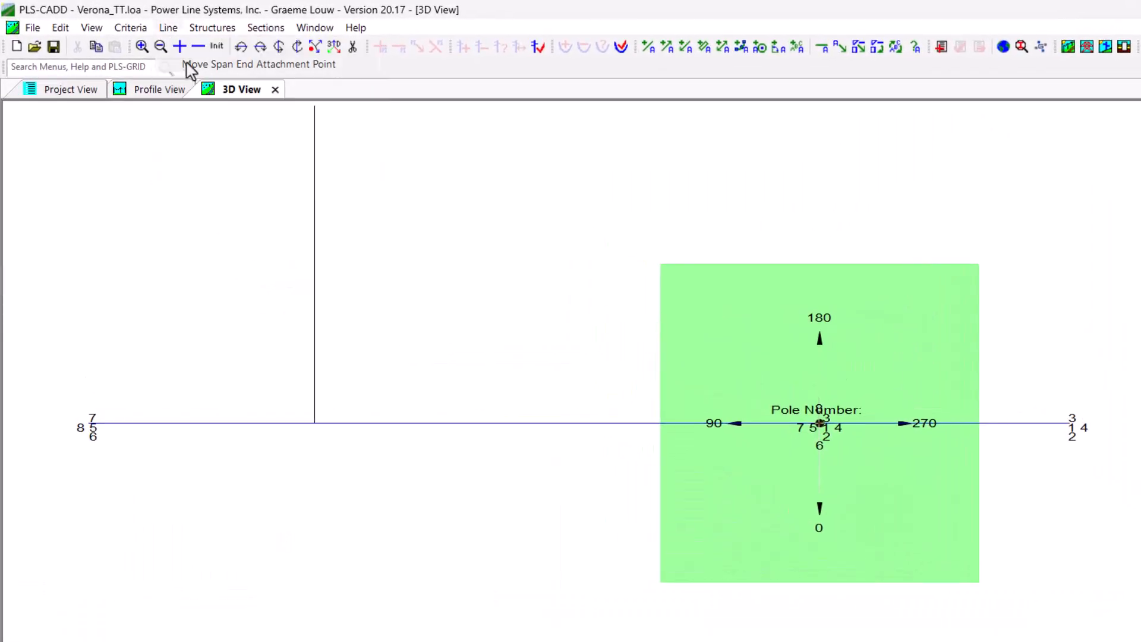
# Swing Verona_TT wire ends 5 and 1 by azimuth, snapping wire 1 to its span endpoint
pyautogui.click(186, 46)
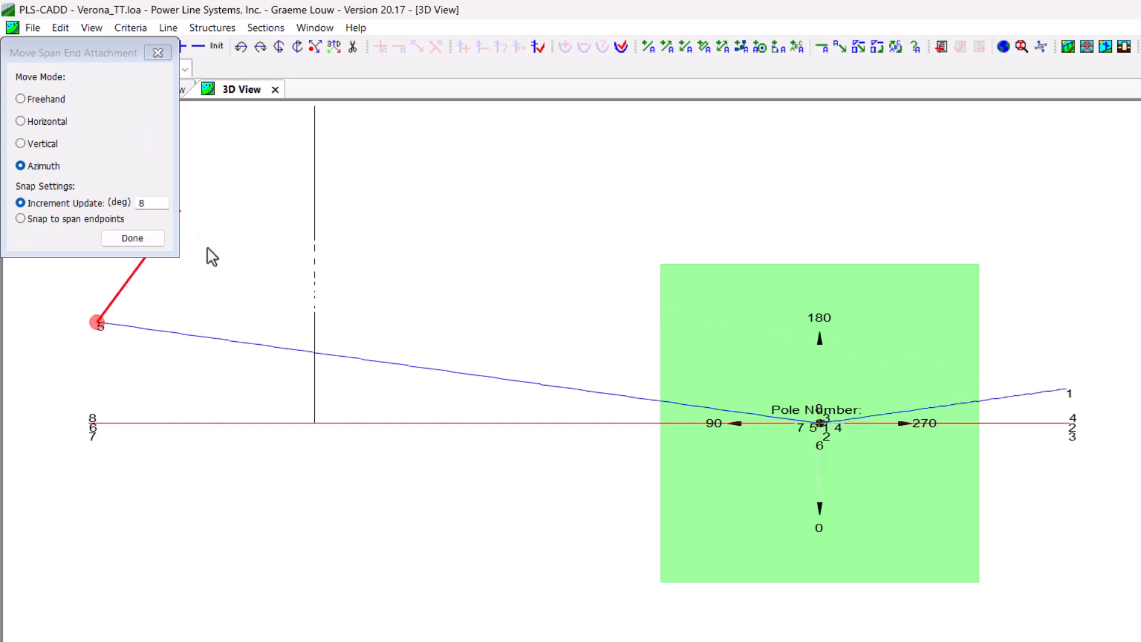
pyautogui.click(20, 219)
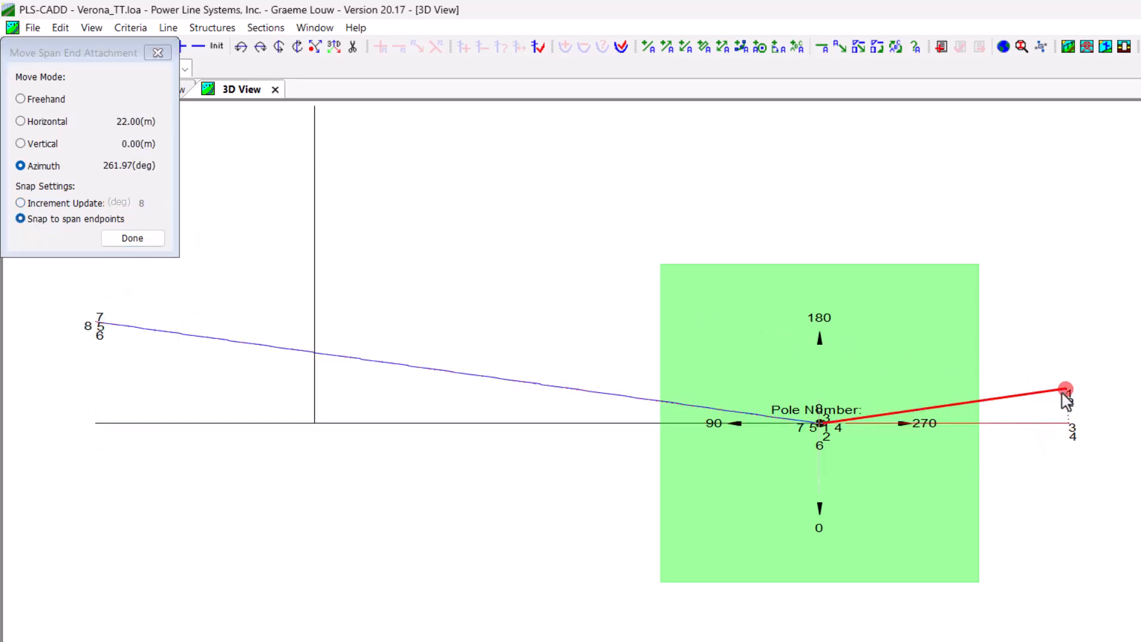
pyautogui.click(132, 237)
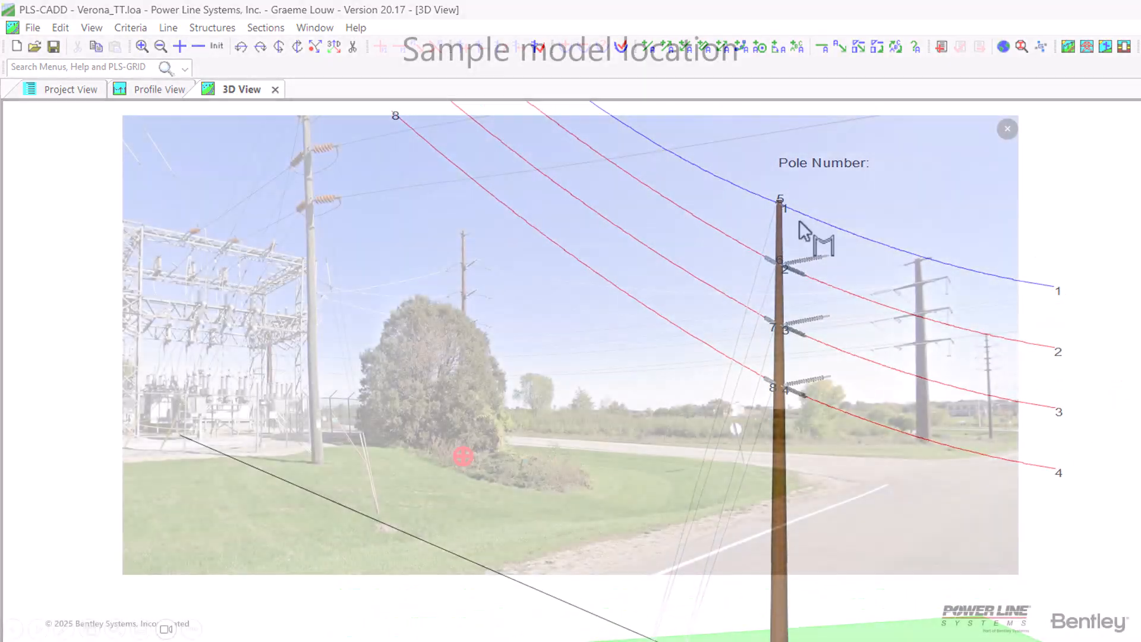
pyautogui.click(1008, 129)
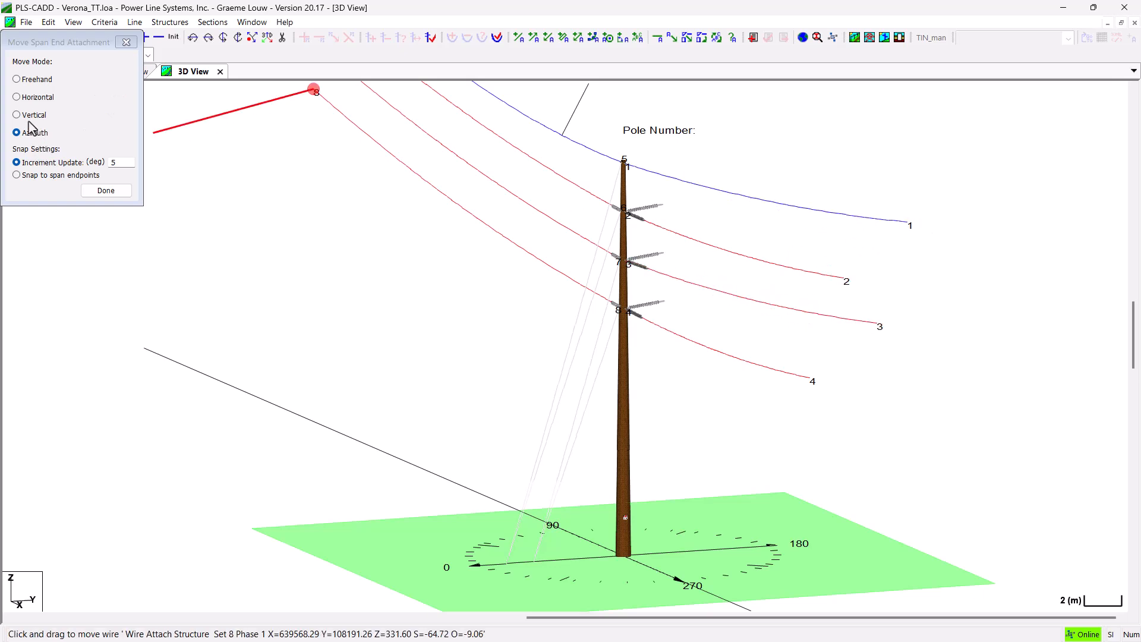
pyautogui.click(16, 114)
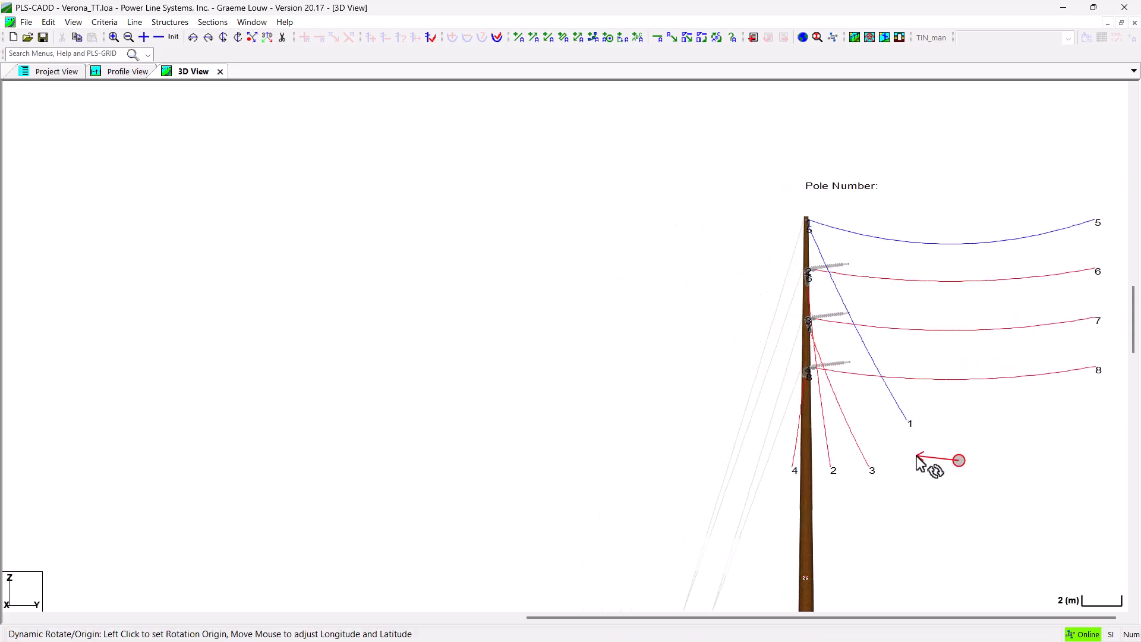
# Rotate the Verona_TT pole with a 180 increment to a 16.00° transverse axis bearing
pyautogui.click(934, 470)
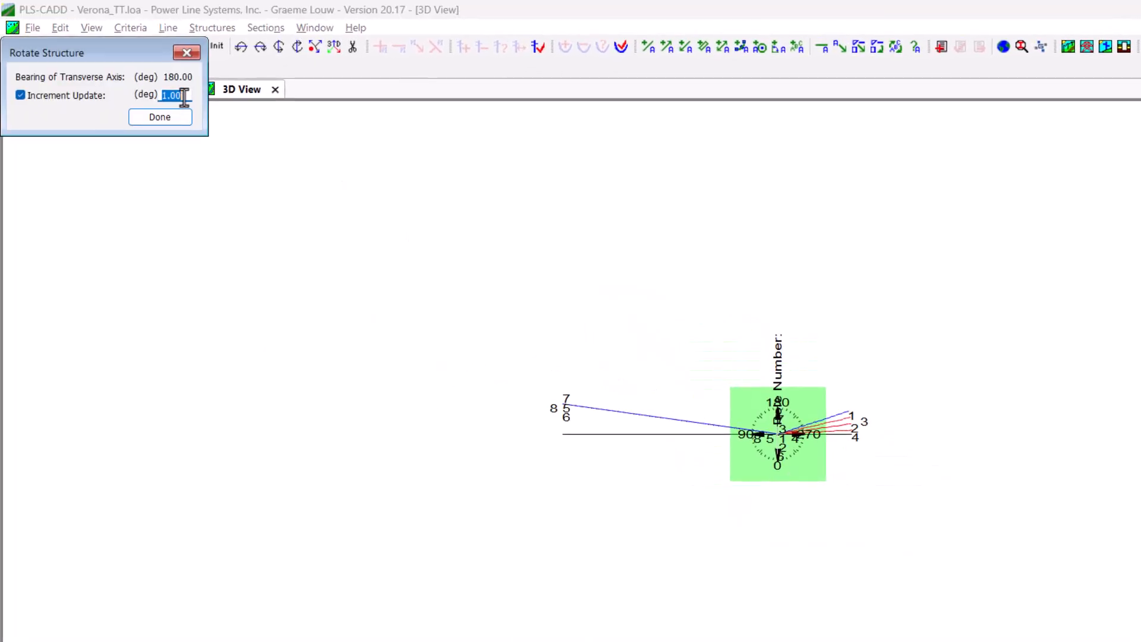
pyautogui.write('180')
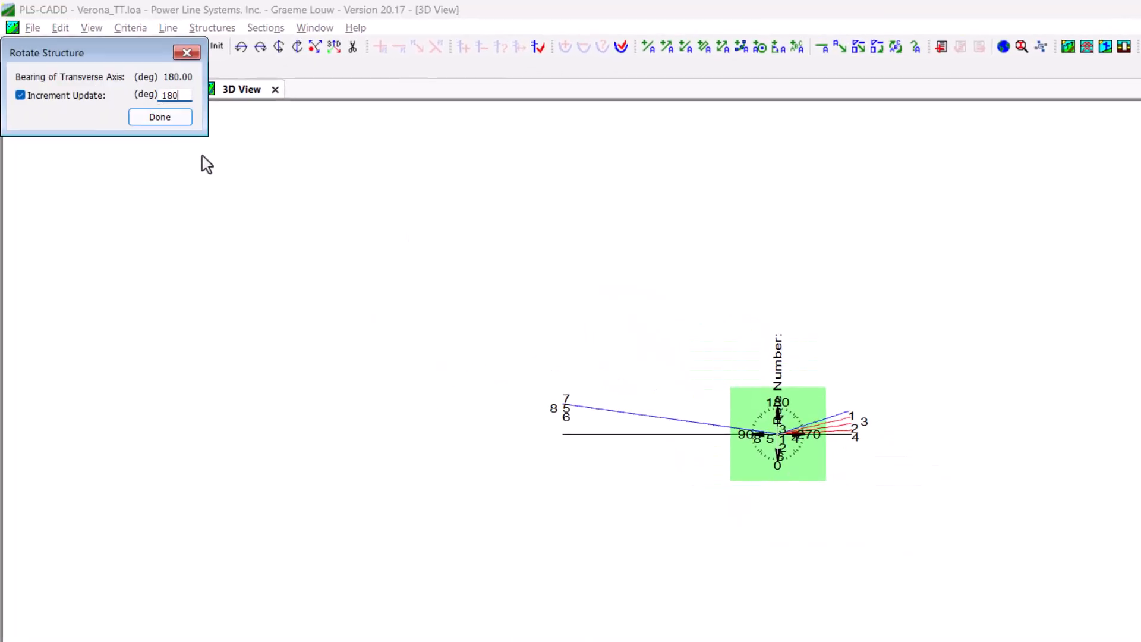
pyautogui.click(159, 117)
pyautogui.write('16')
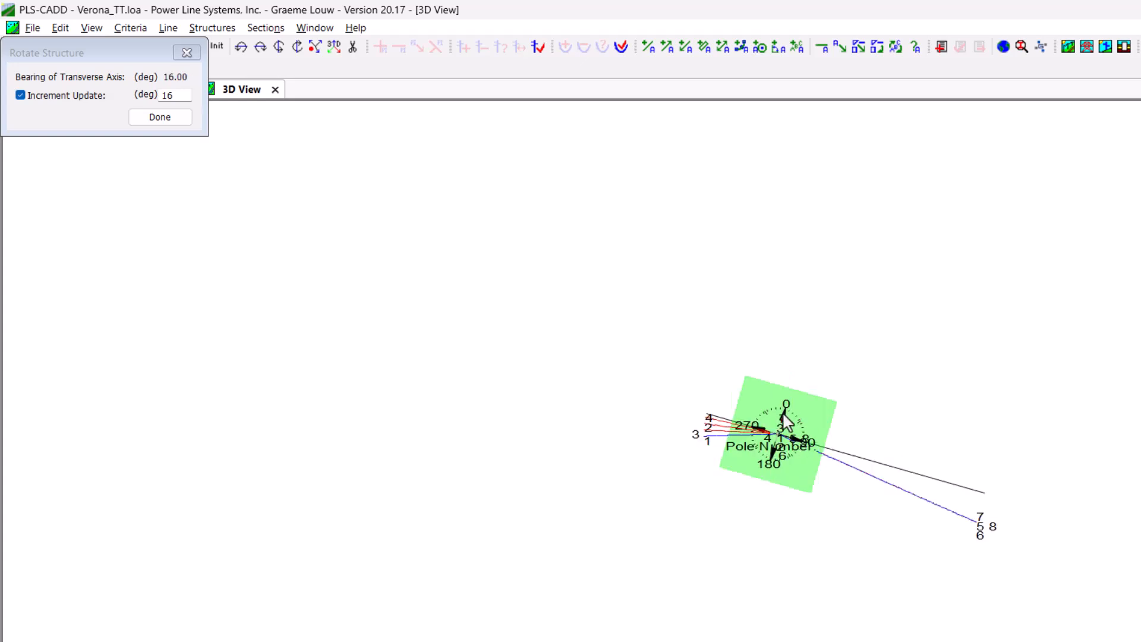
pyautogui.click(160, 117)
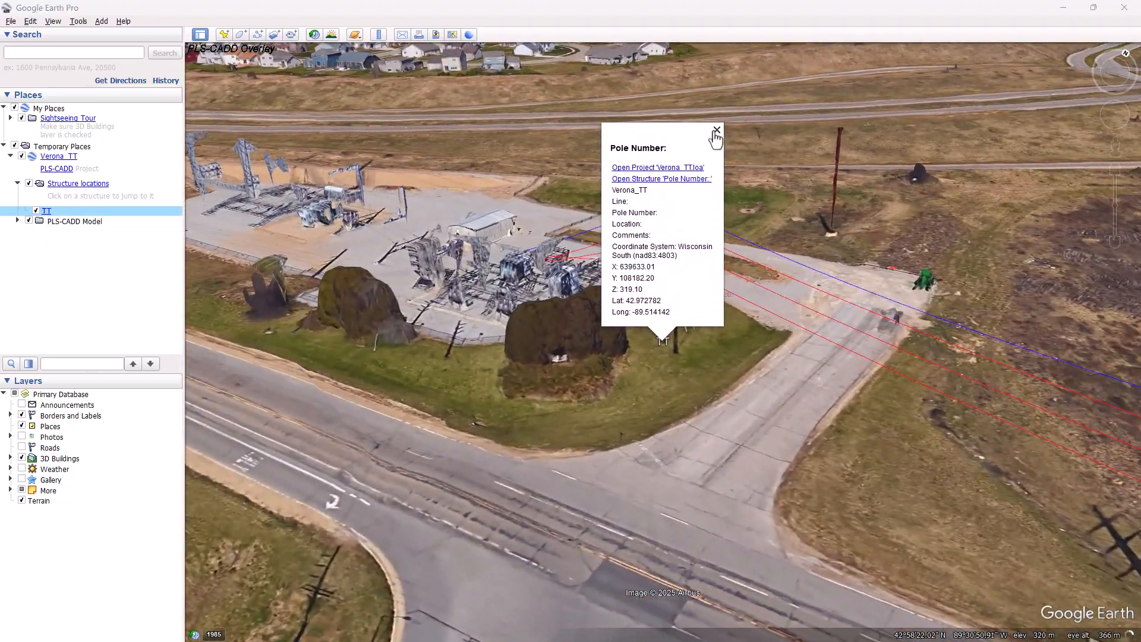
# Close the Pole Number balloon to reveal the Verona_TT pole beside the substation
pyautogui.click(716, 130)
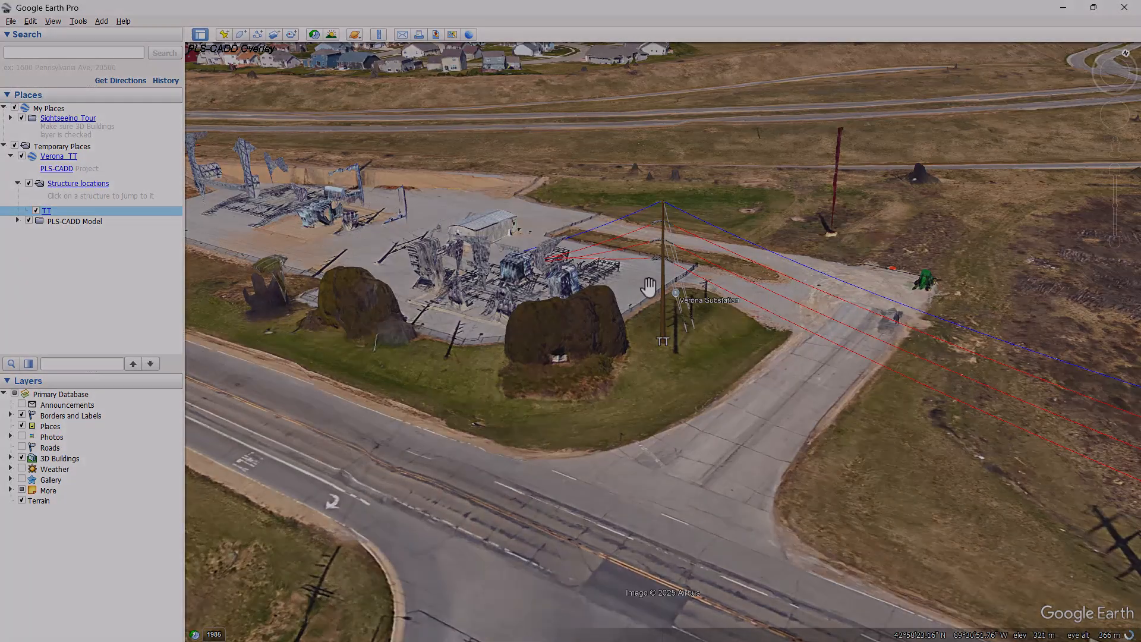